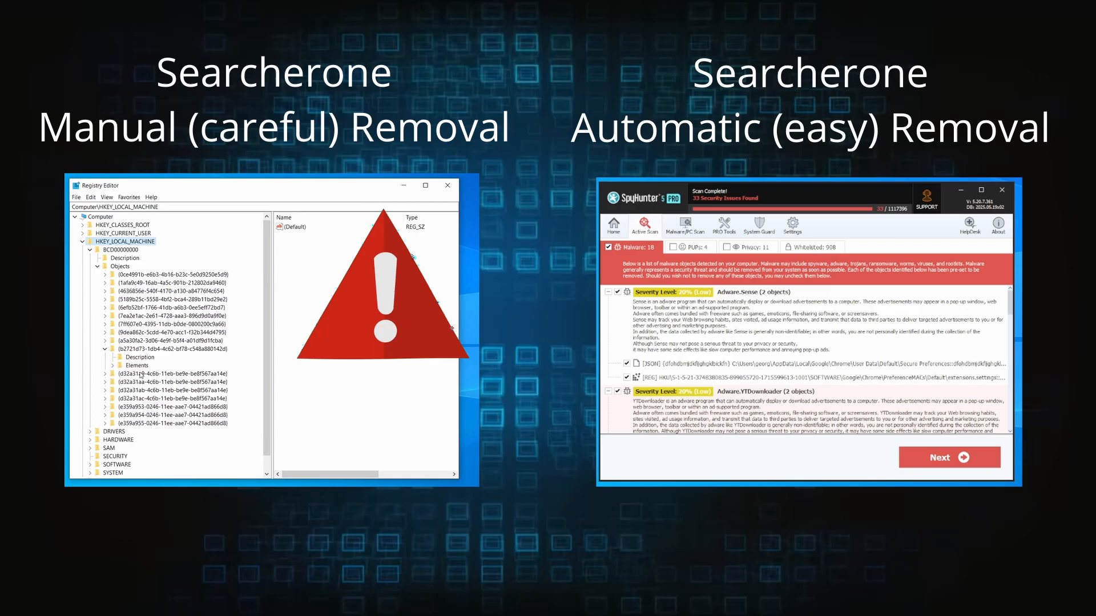
- Scroll the guide down to the SpyHunter scan results showing 33 detected issues
right_click(419, 403)
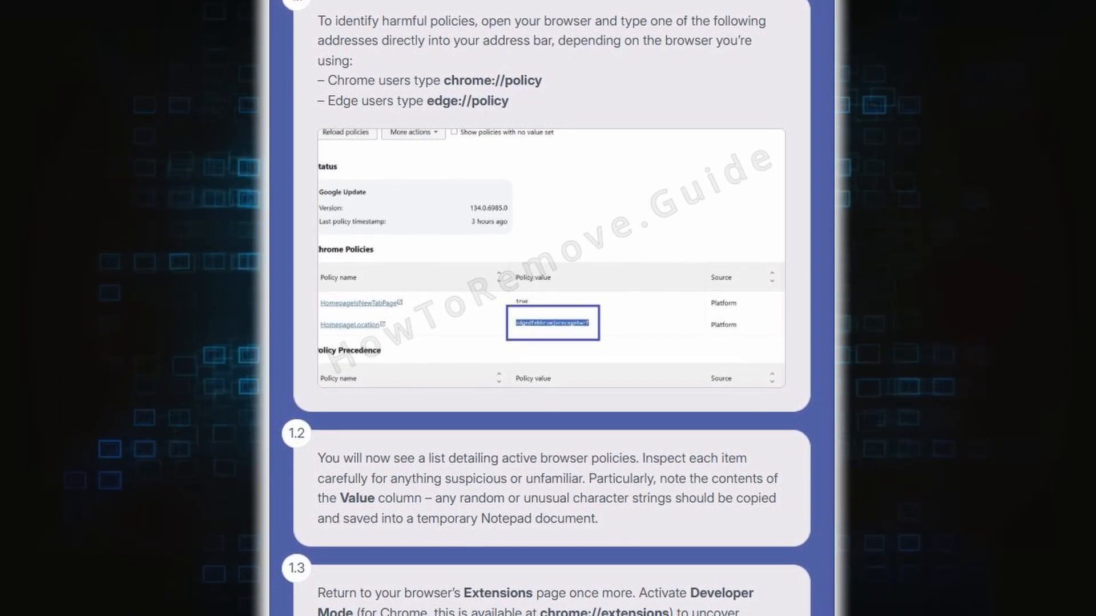
scroll(down, 3)
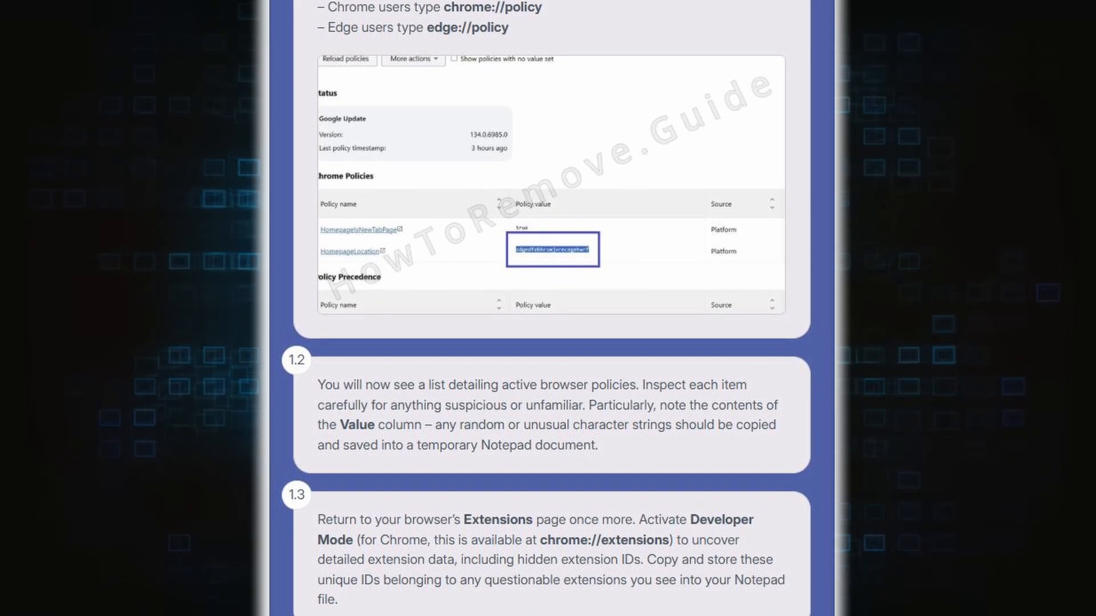
scroll(down, 3)
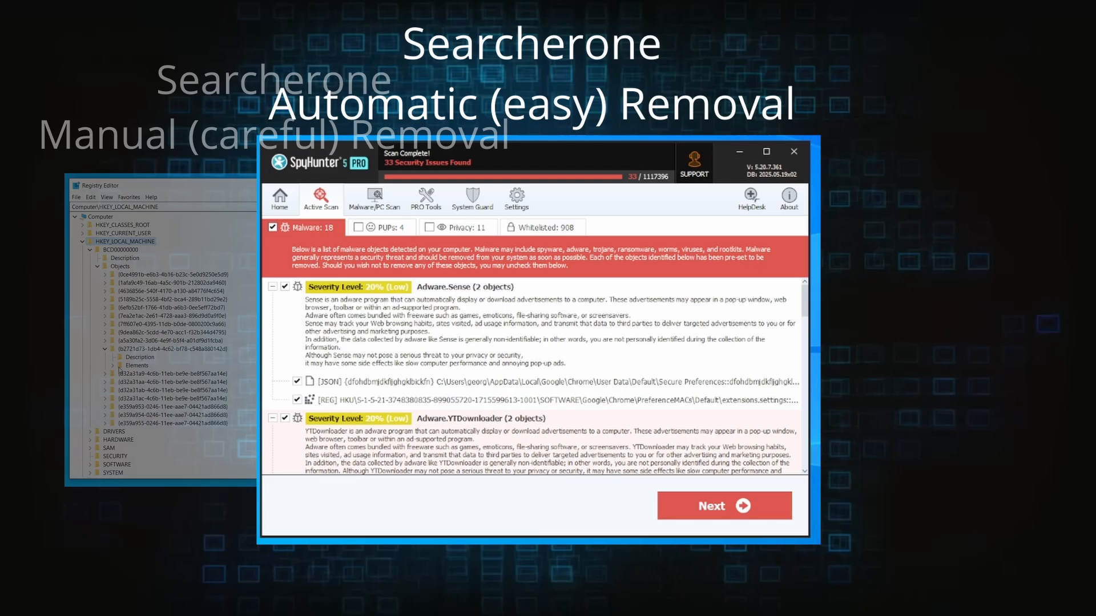
- Start the SpyHunter 7-day trial download and enter promo code HTRG15
click(722, 506)
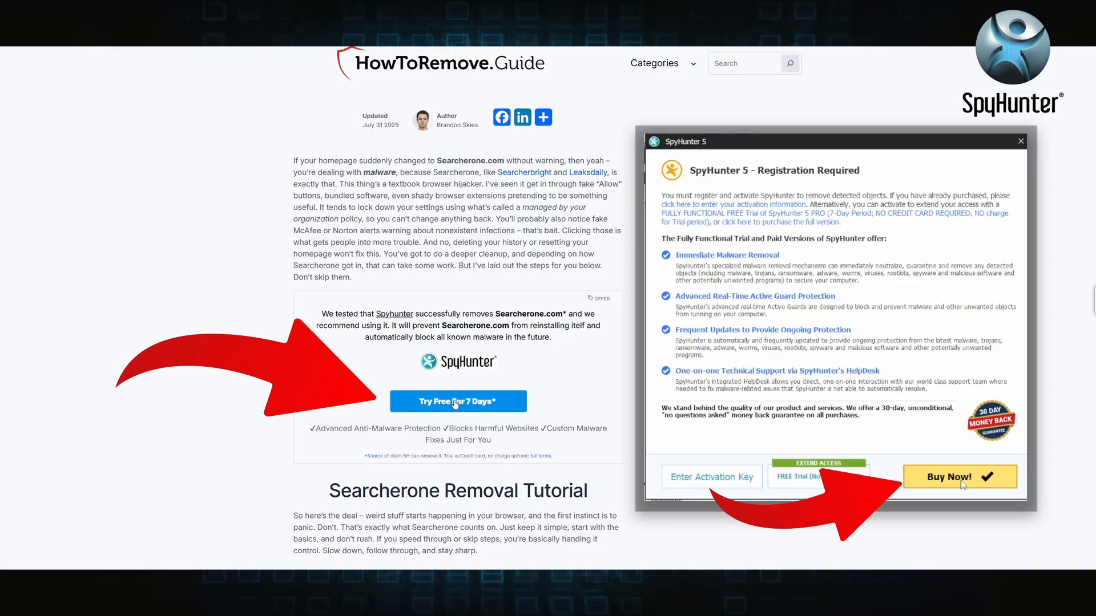
click(960, 477)
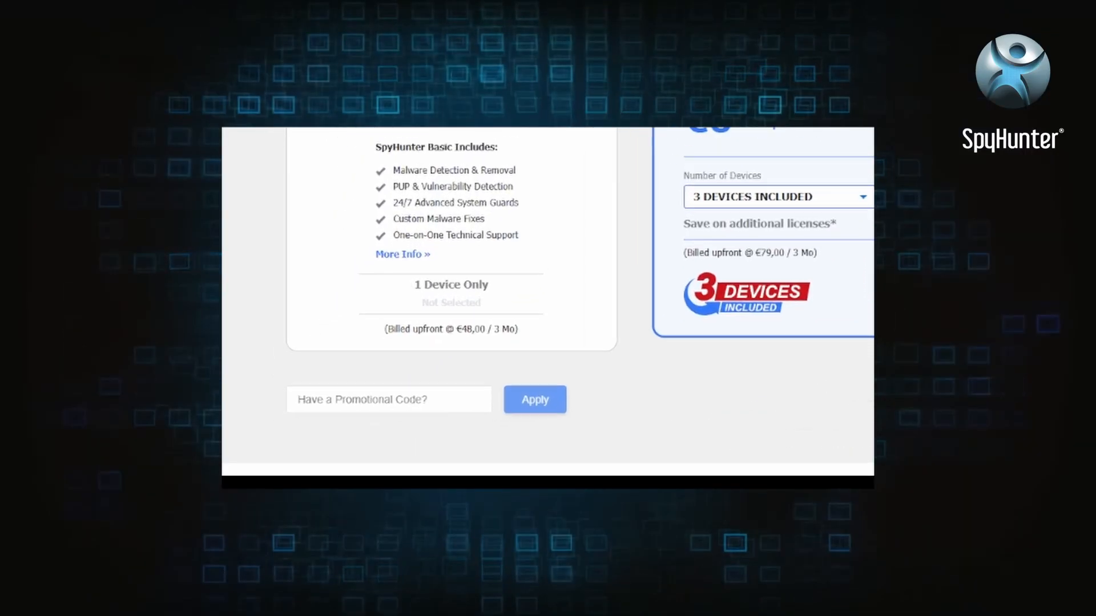
text(HTRG15)
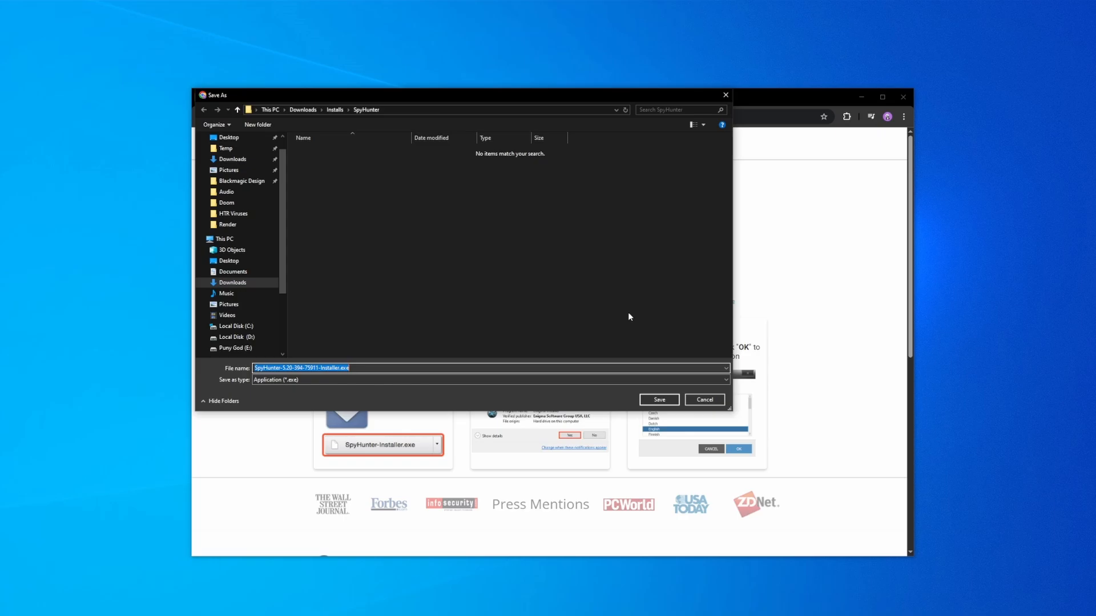
- Save and run the SpyHunter installer, then enter card details and start the free trial
click(657, 400)
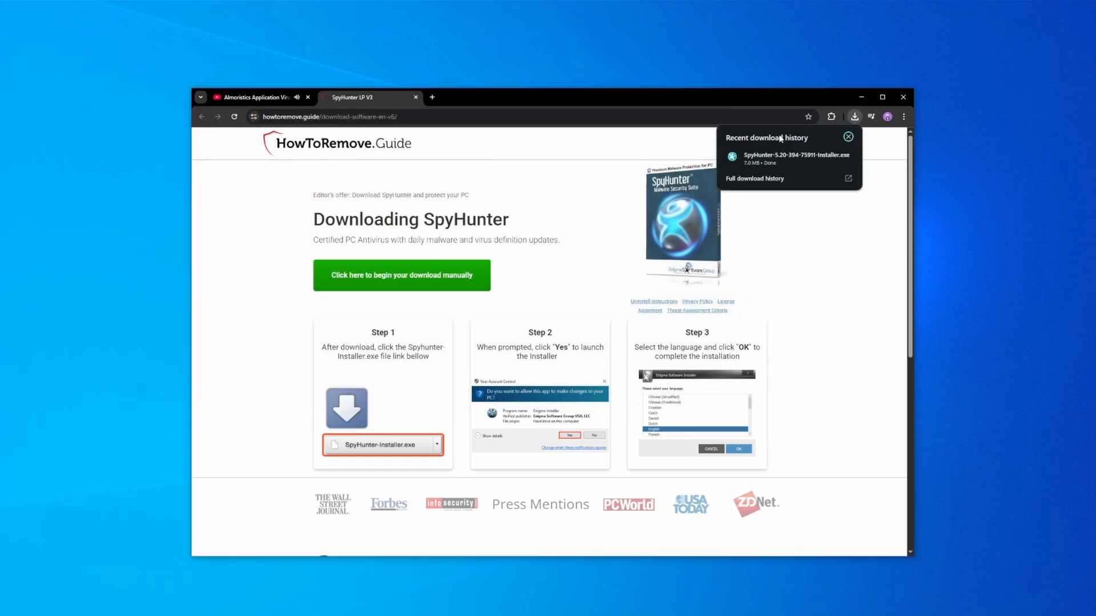
click(796, 157)
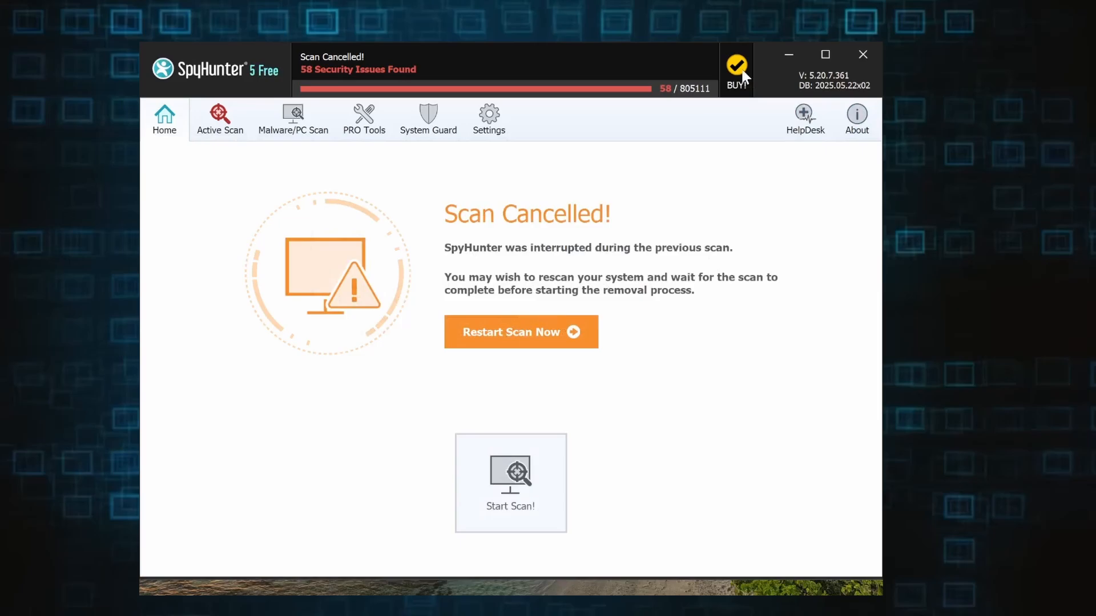
click(735, 67)
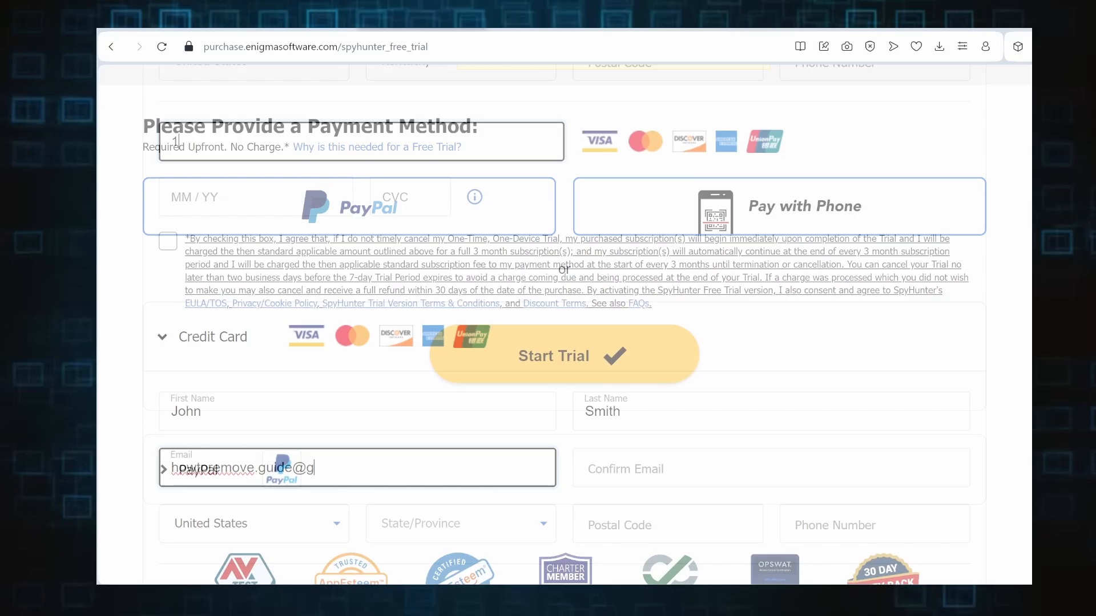
text(1234 567)
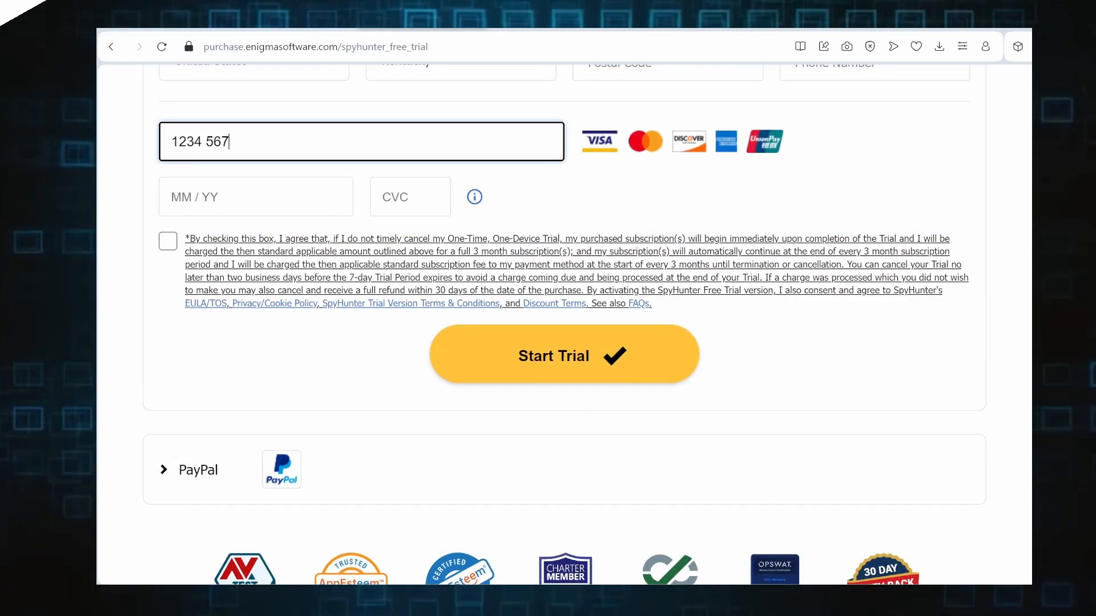
click(563, 355)
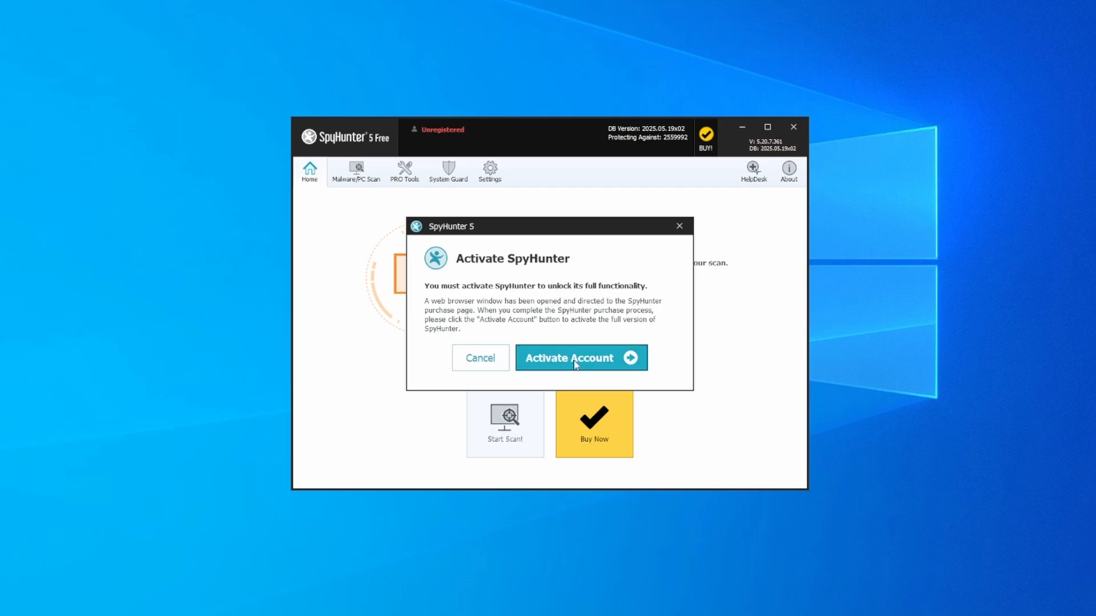
- Begin account activation and apply the HTRG15 discount code on the purchase page
click(580, 357)
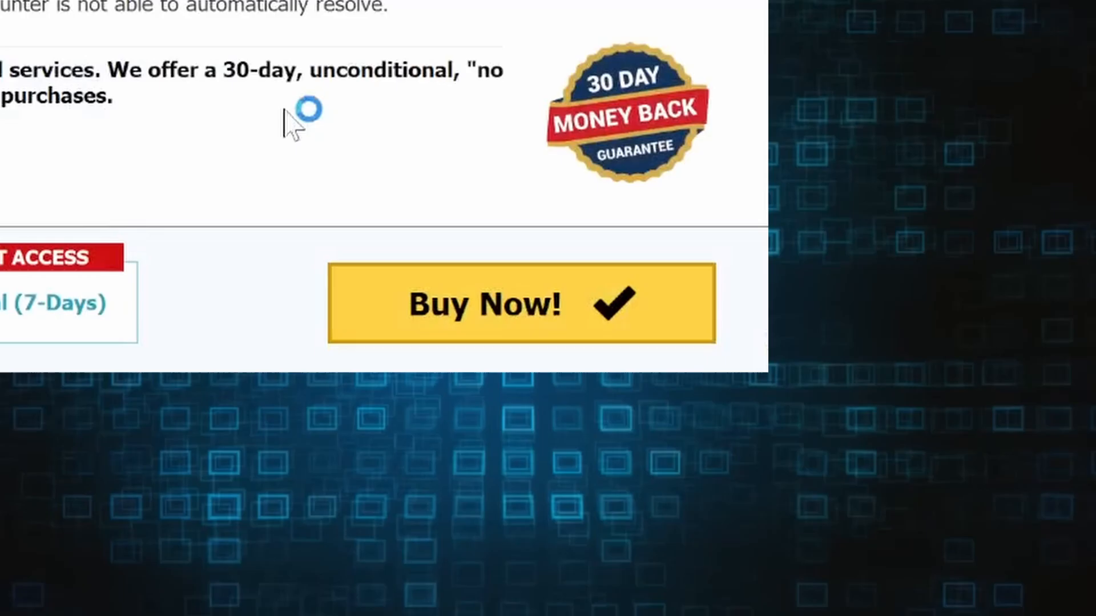
click(520, 304)
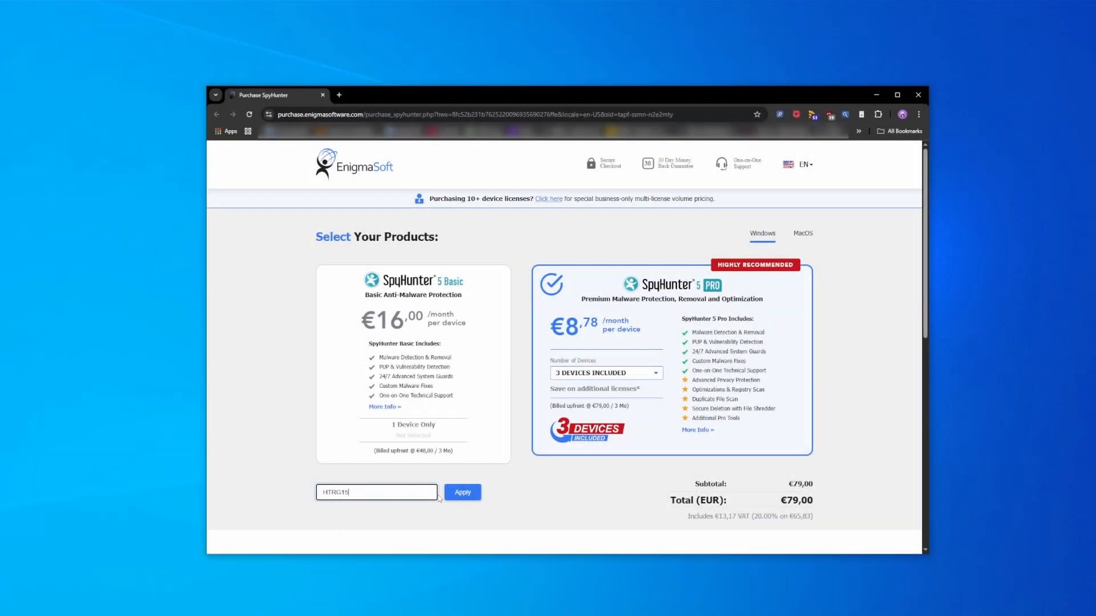
click(462, 492)
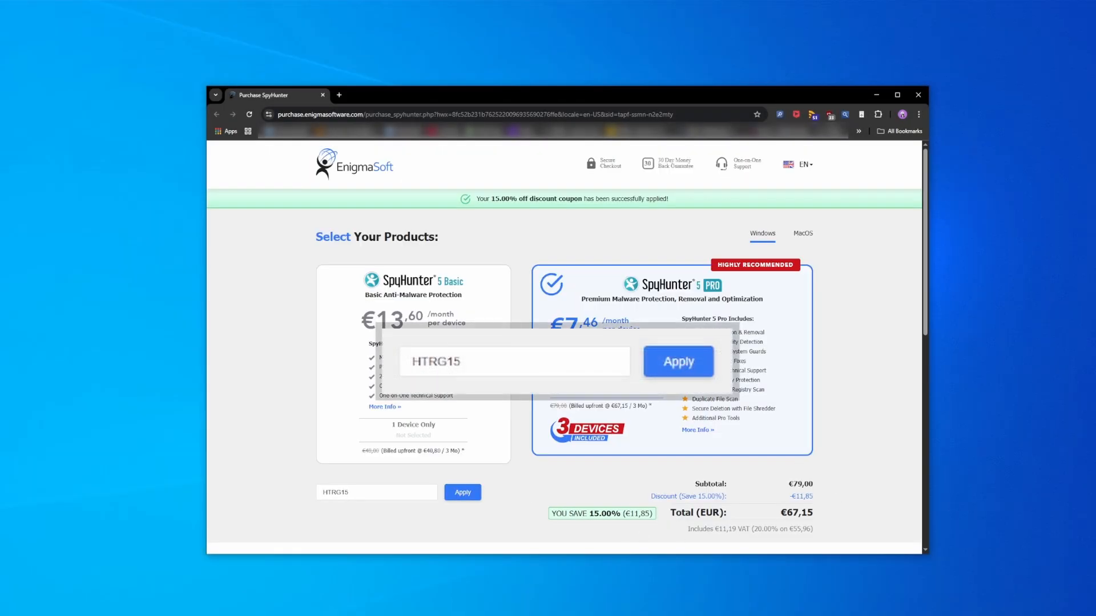
- Check out with the discounted total, pay by credit card and complete the purchase
click(676, 361)
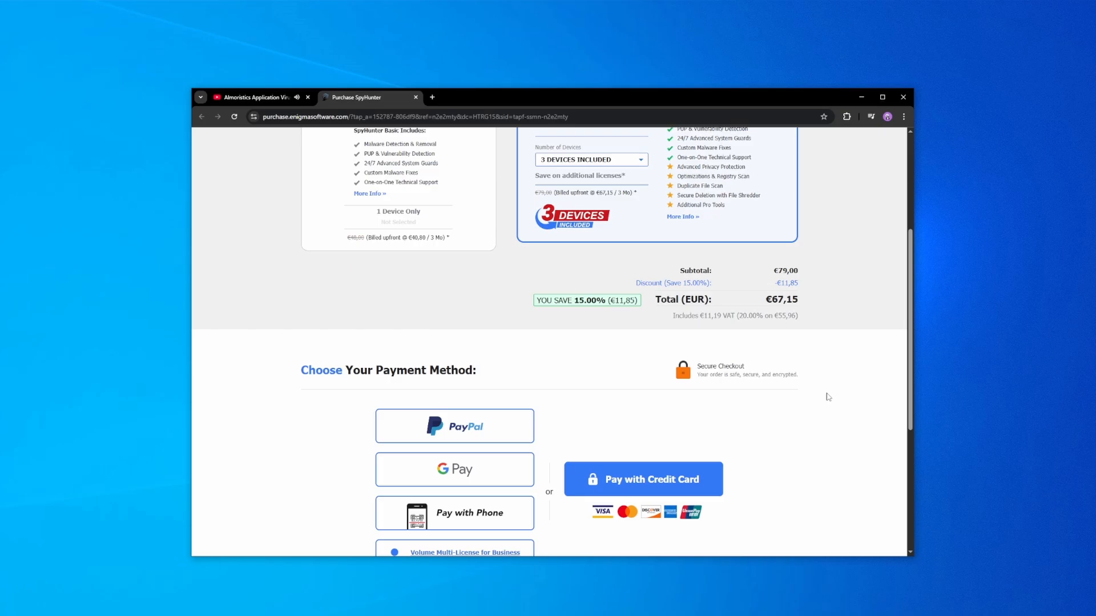
click(644, 479)
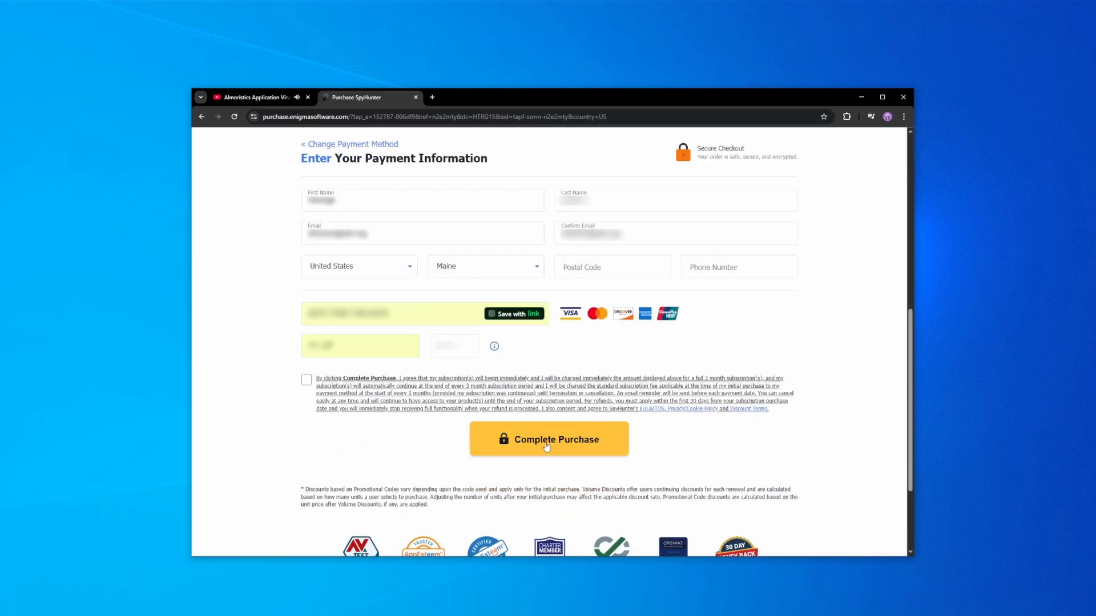
click(549, 439)
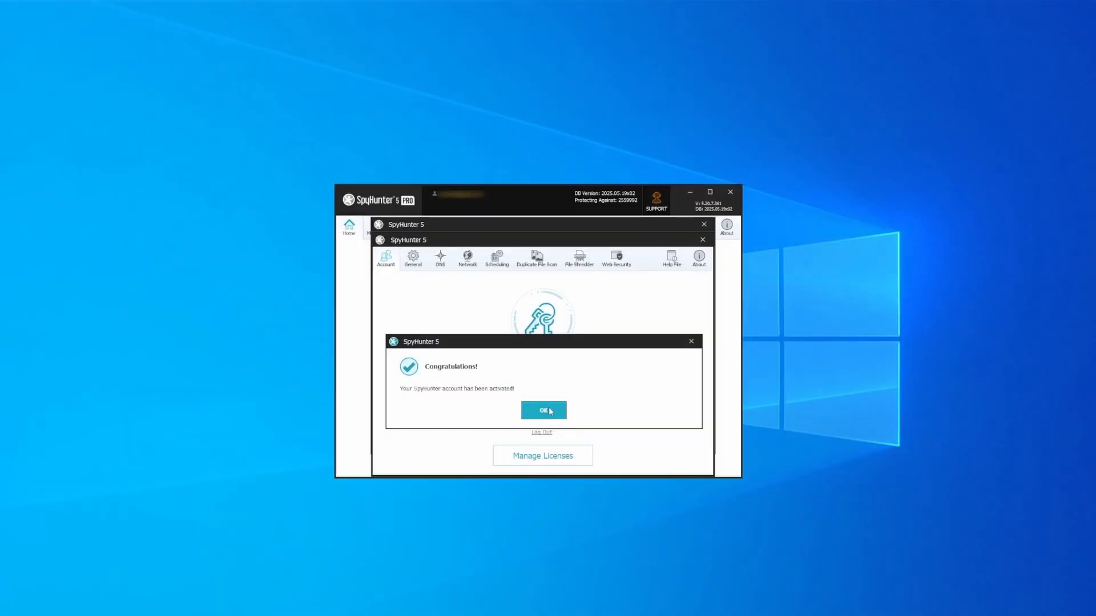
- Run a SpyHunter scan and mark all detected objects for removal
click(543, 410)
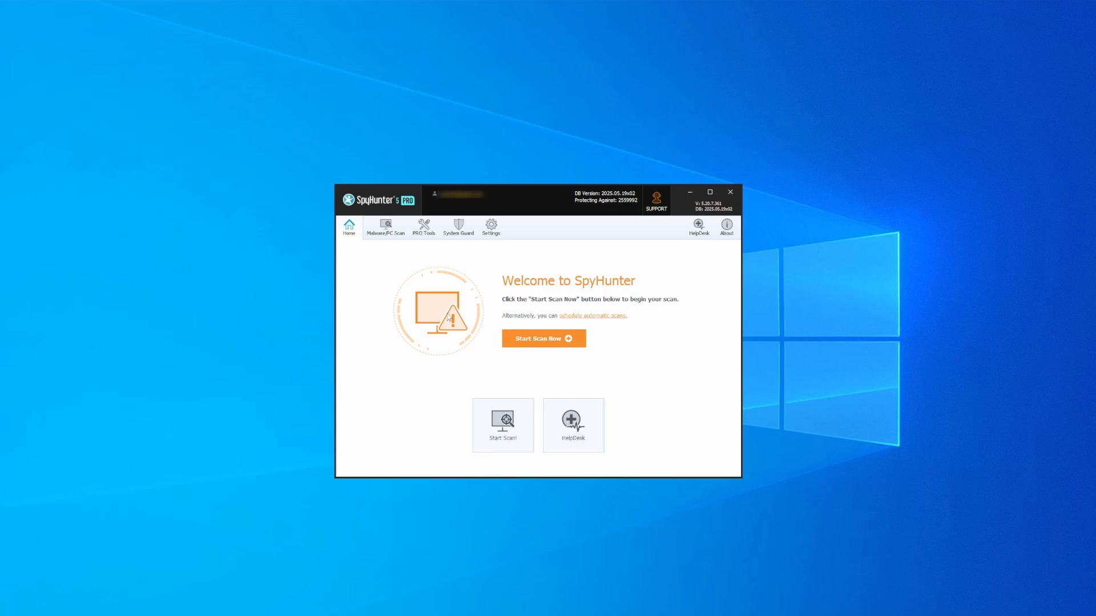
click(543, 338)
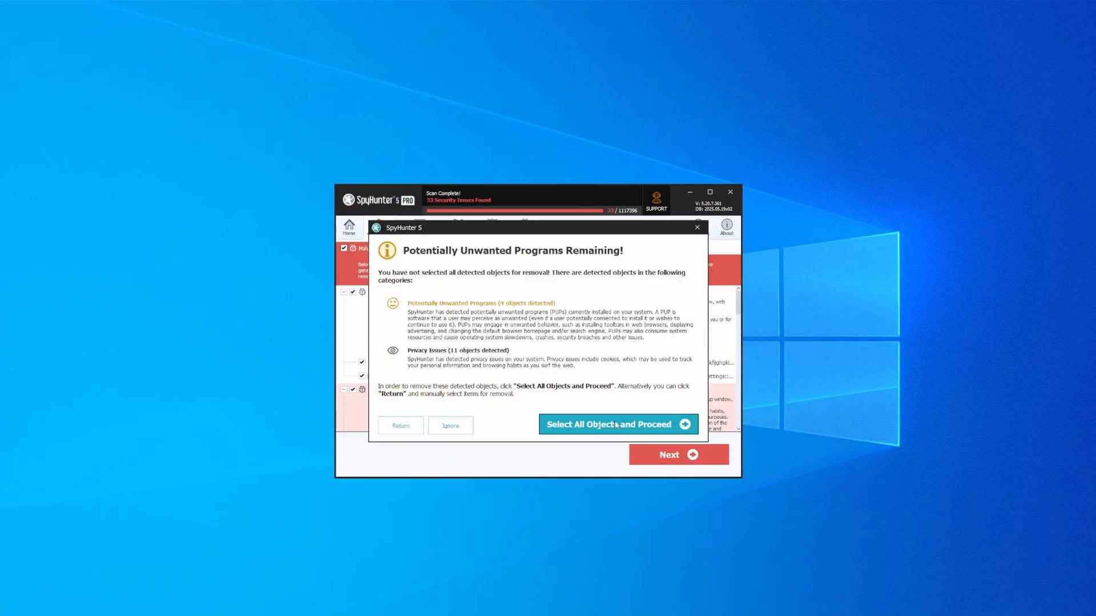
click(607, 424)
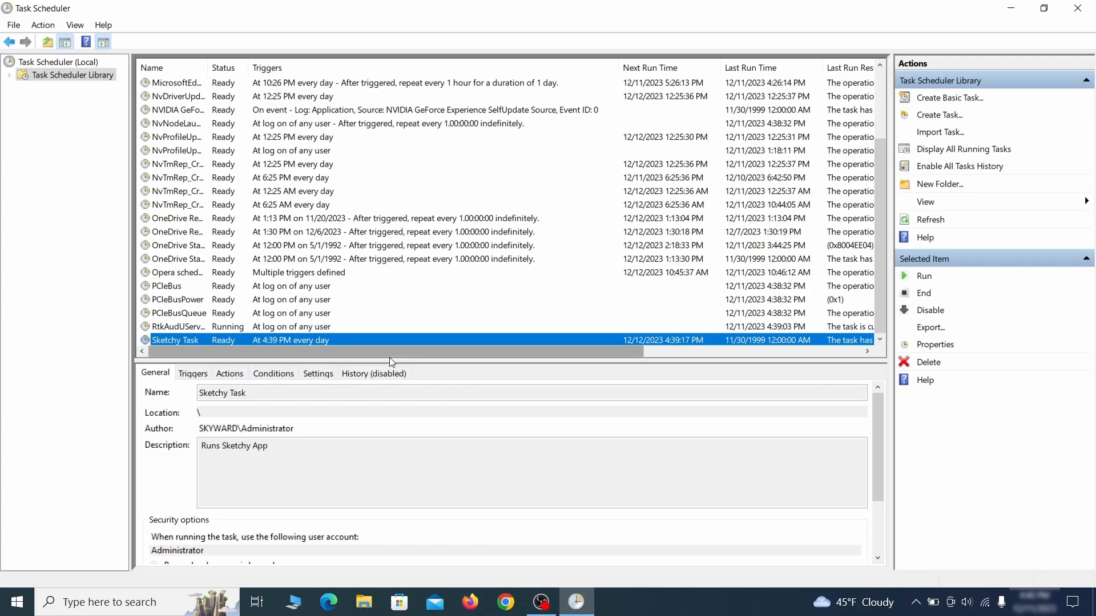
- Review the Example Malware App task's properties and delete it from Task Scheduler
click(934, 343)
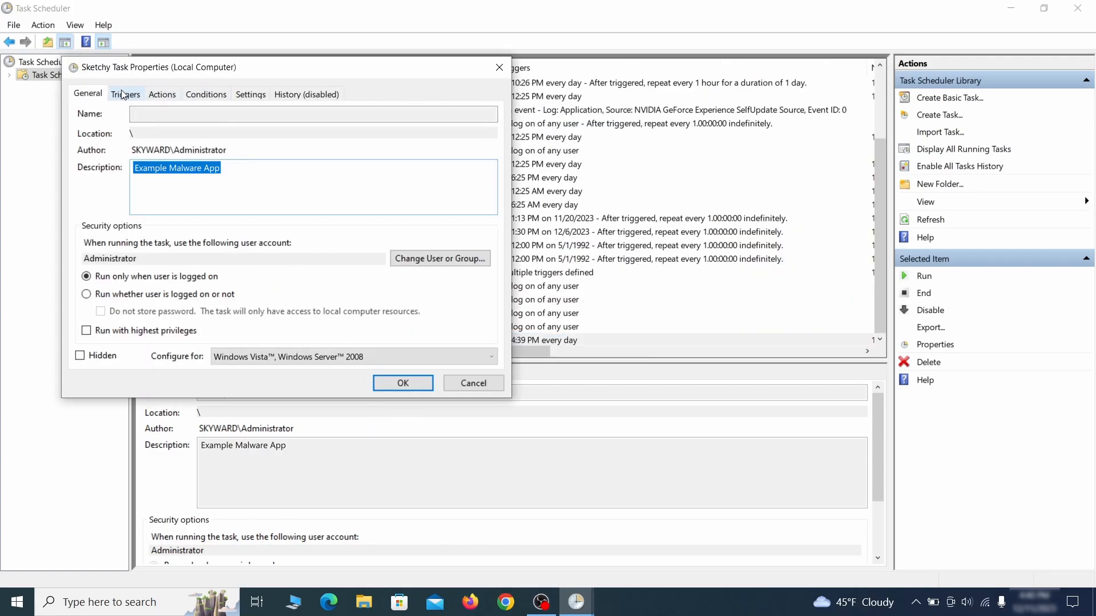
click(403, 383)
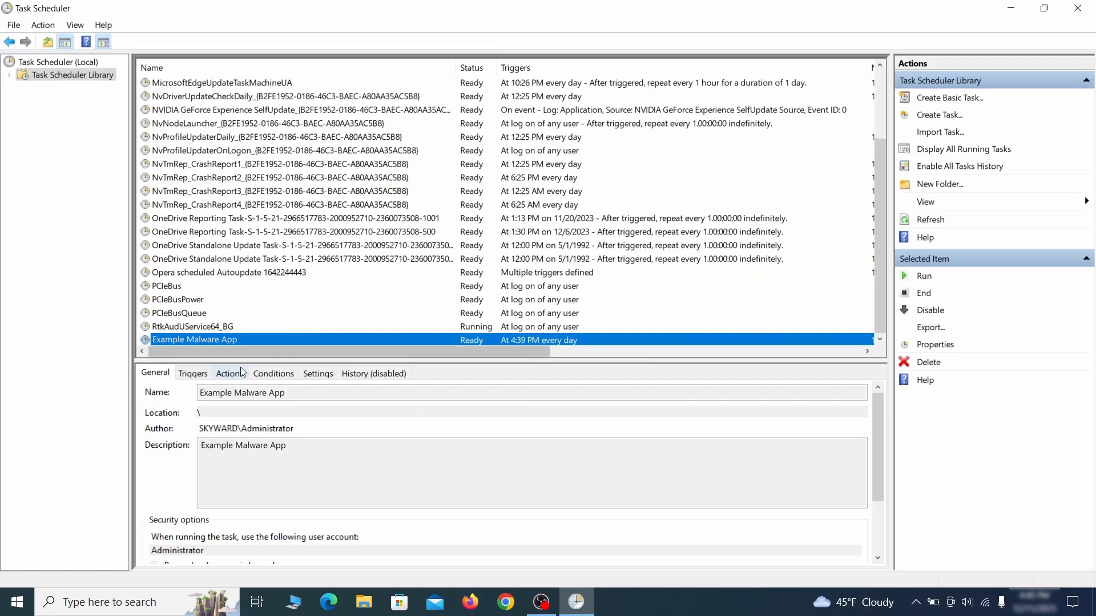
right_click(194, 340)
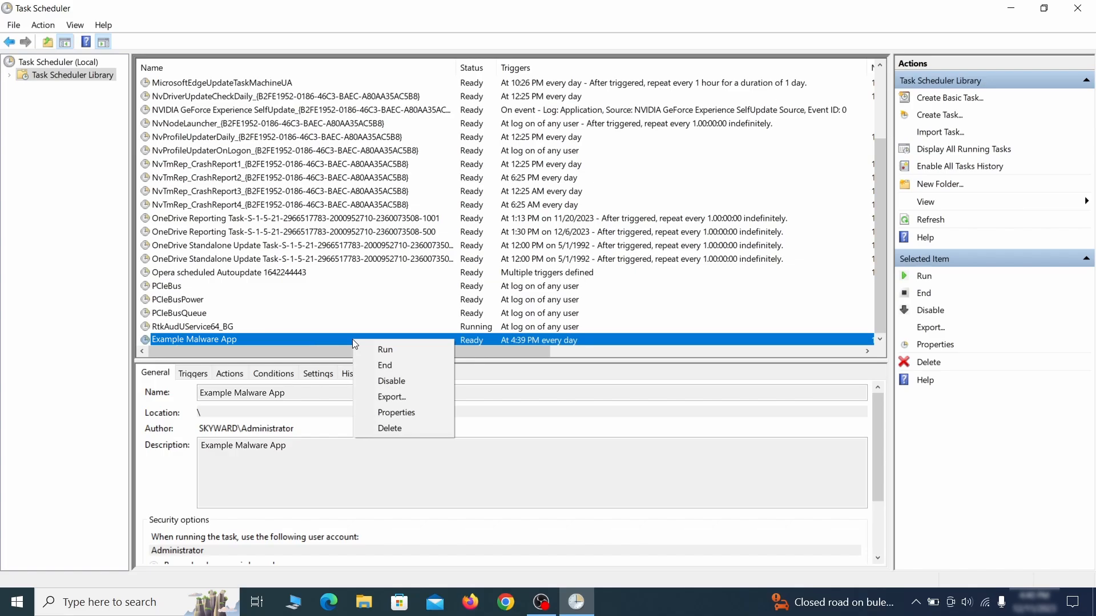
click(389, 428)
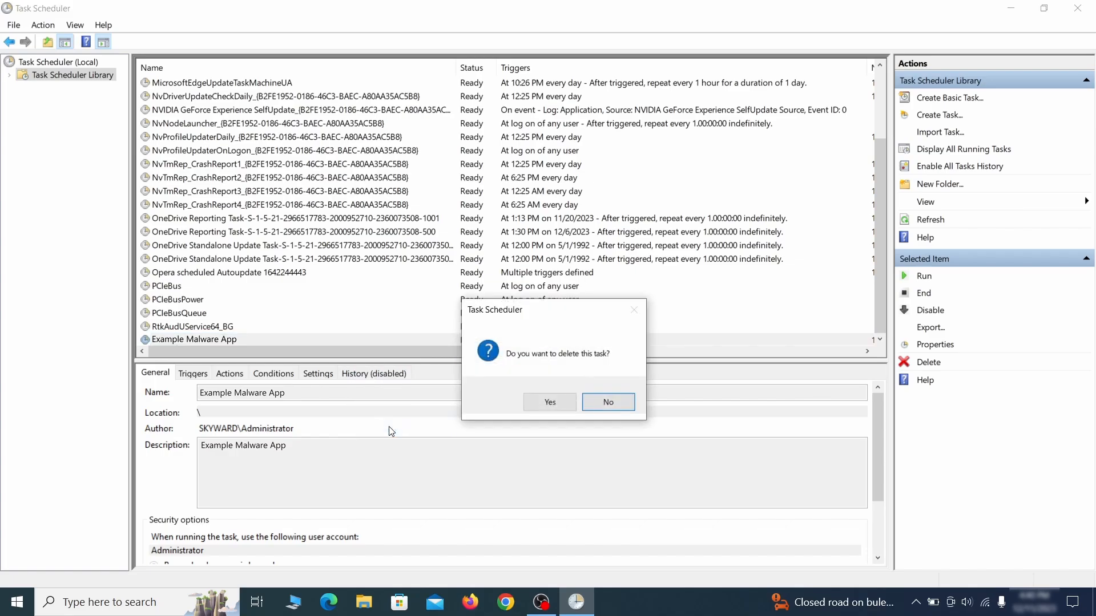
click(549, 402)
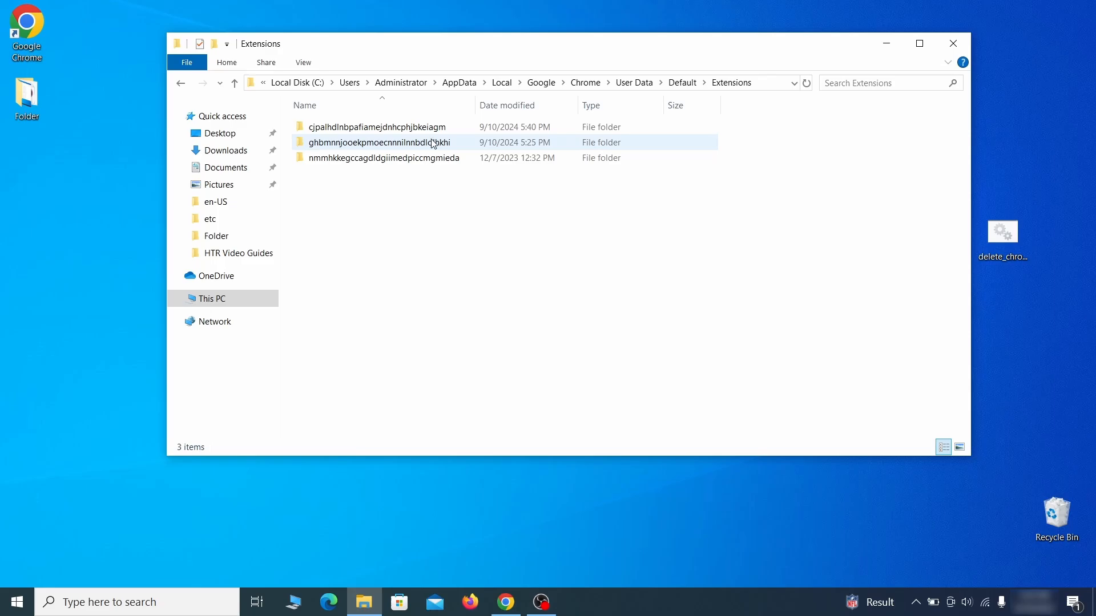
- Inspect a Chrome extension folder ID and view the browser policies with the rogue homepage
right_click(383, 143)
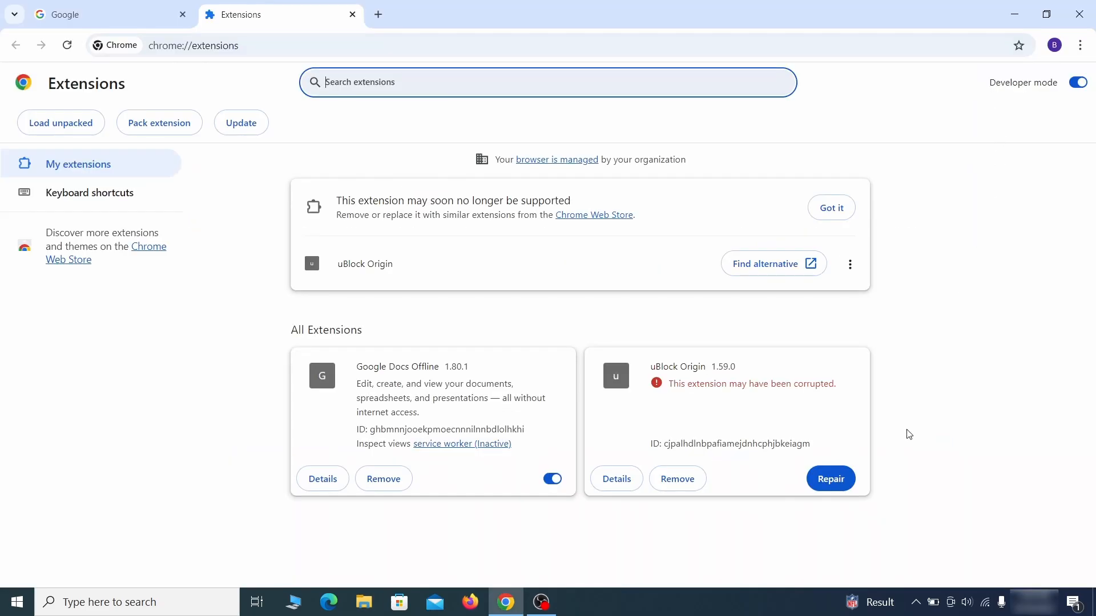
click(829, 478)
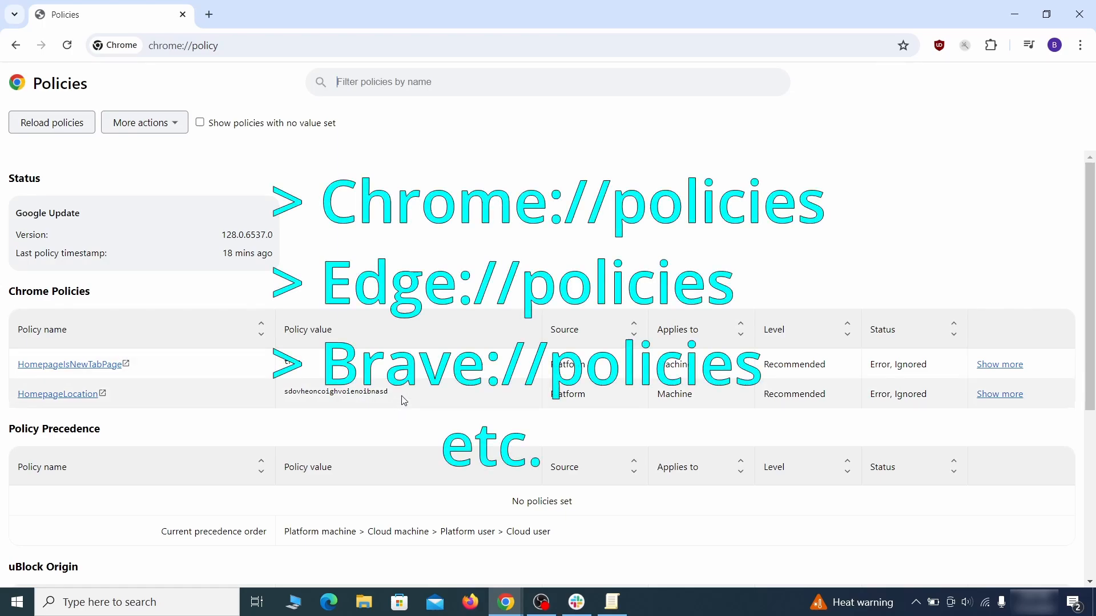
- Copy the rogue HomepageLocation value and Wonder Search extension ID, then search Windows for regedit
double_click(335, 392)
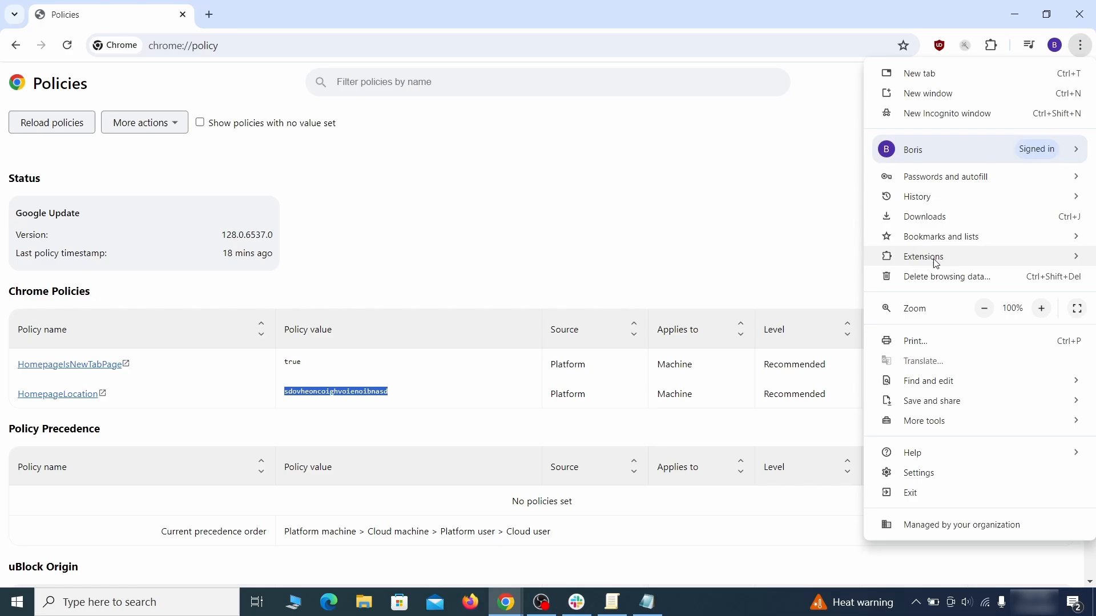
click(922, 257)
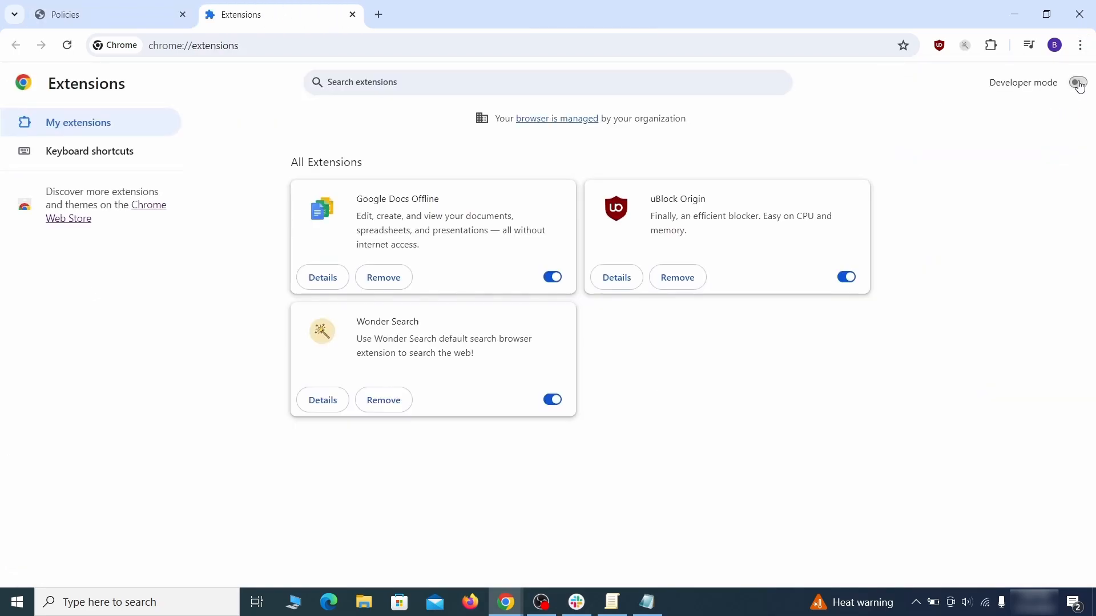
click(1076, 82)
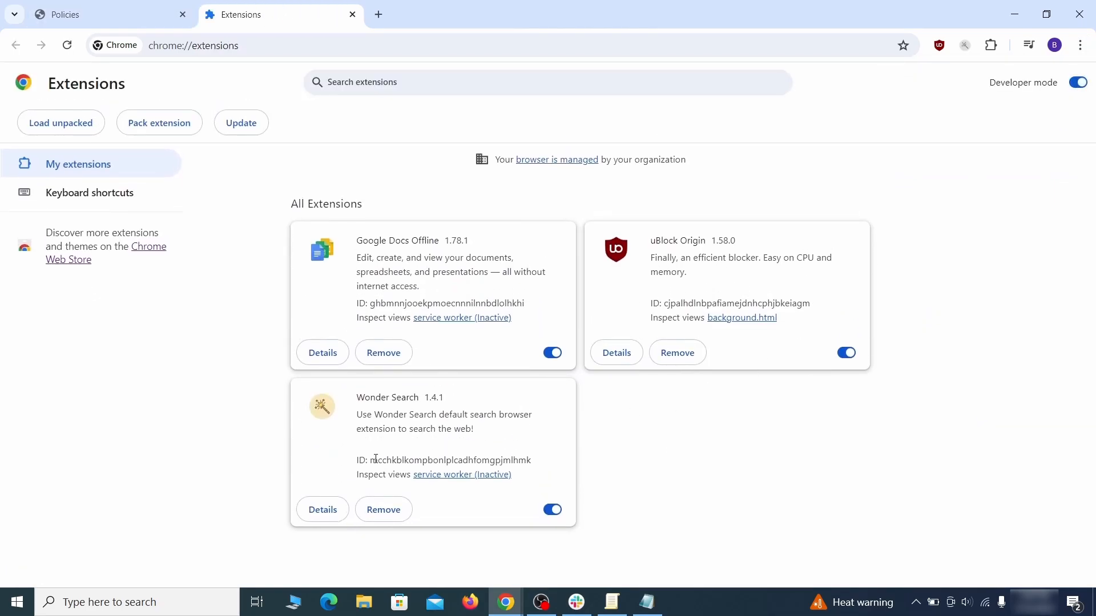
right_click(450, 460)
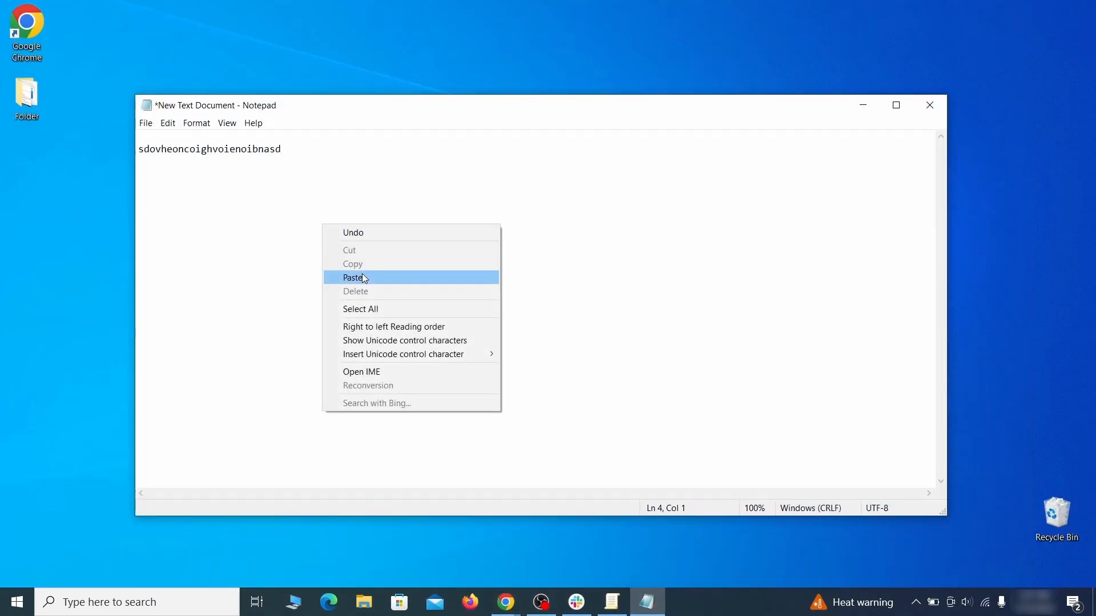
text(regedit)
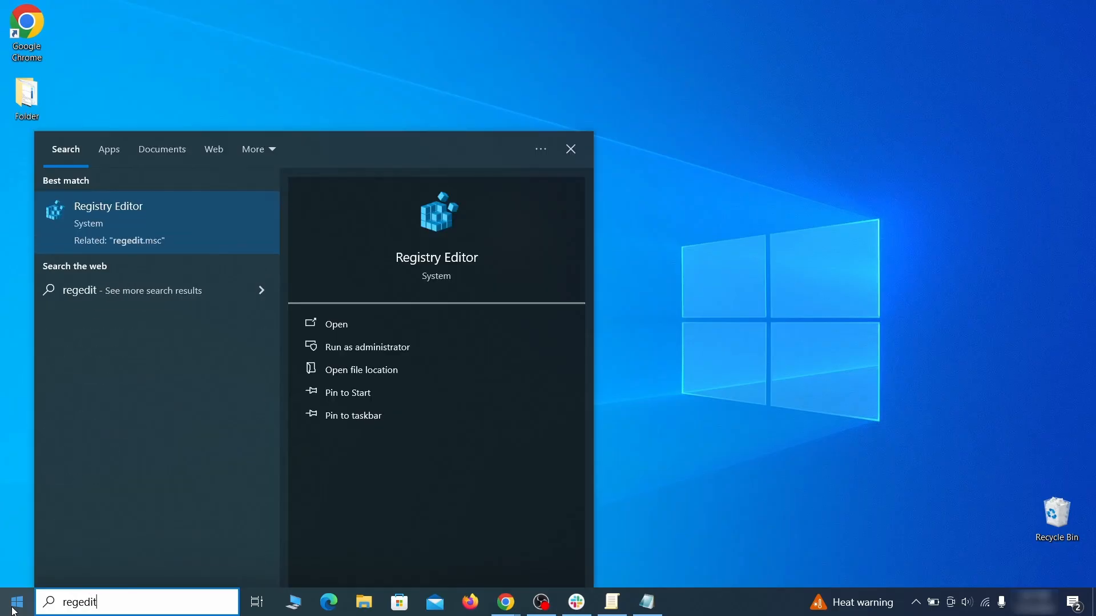
- Run Registry Editor as administrator, find the hijacker string and delete the Recommended policy key
right_click(109, 223)
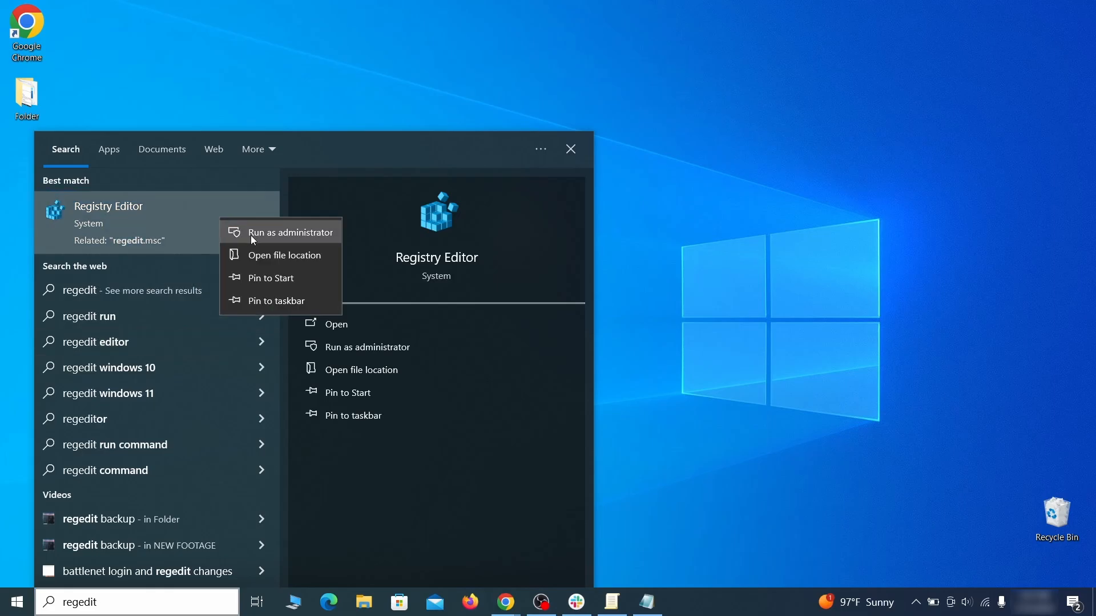
click(291, 231)
text(sdovheoncoighvoienoibnasd)
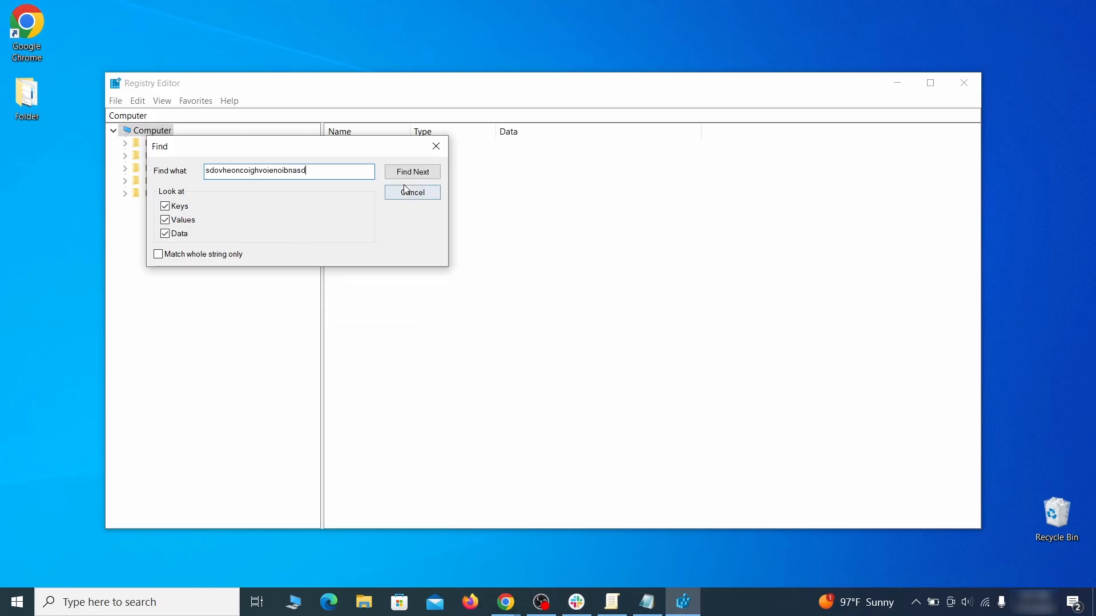
click(412, 171)
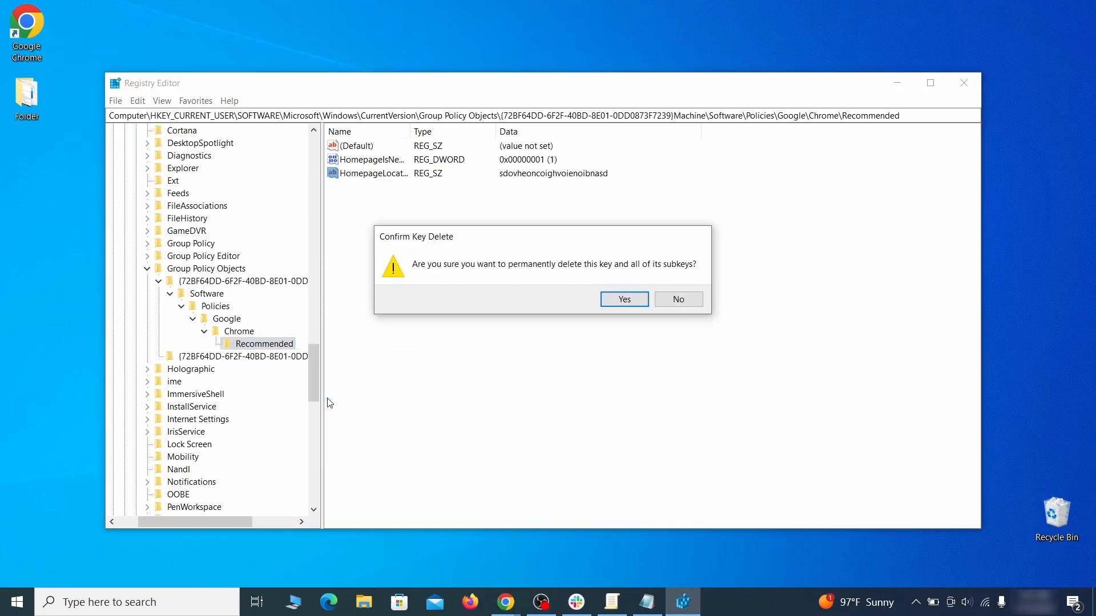
click(623, 299)
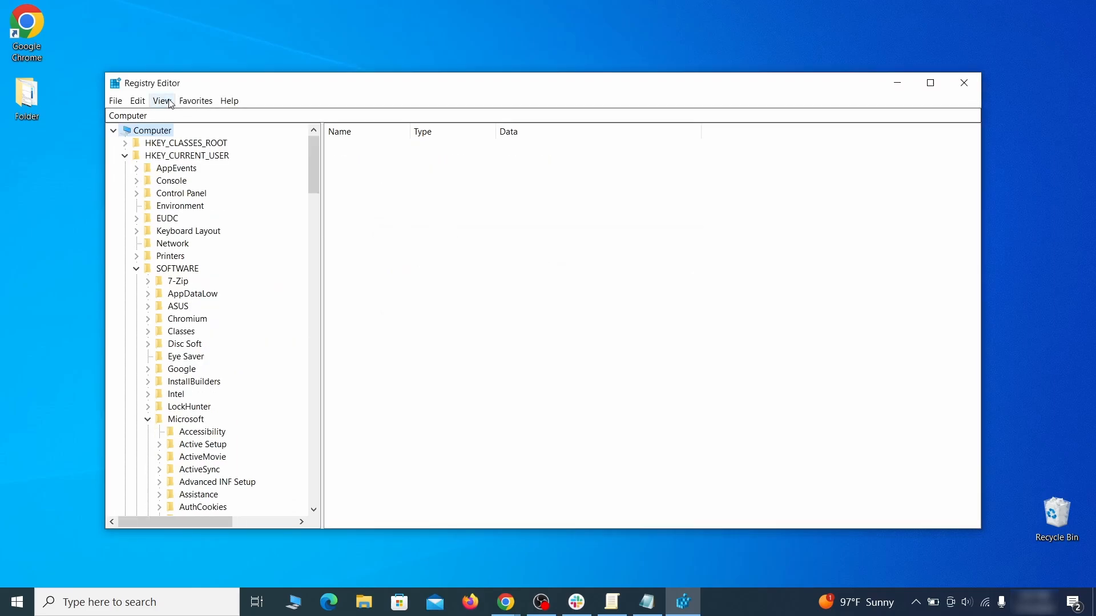
- Attempt to delete the HKLM SOFTWARE Google Chrome key
right_click(247, 244)
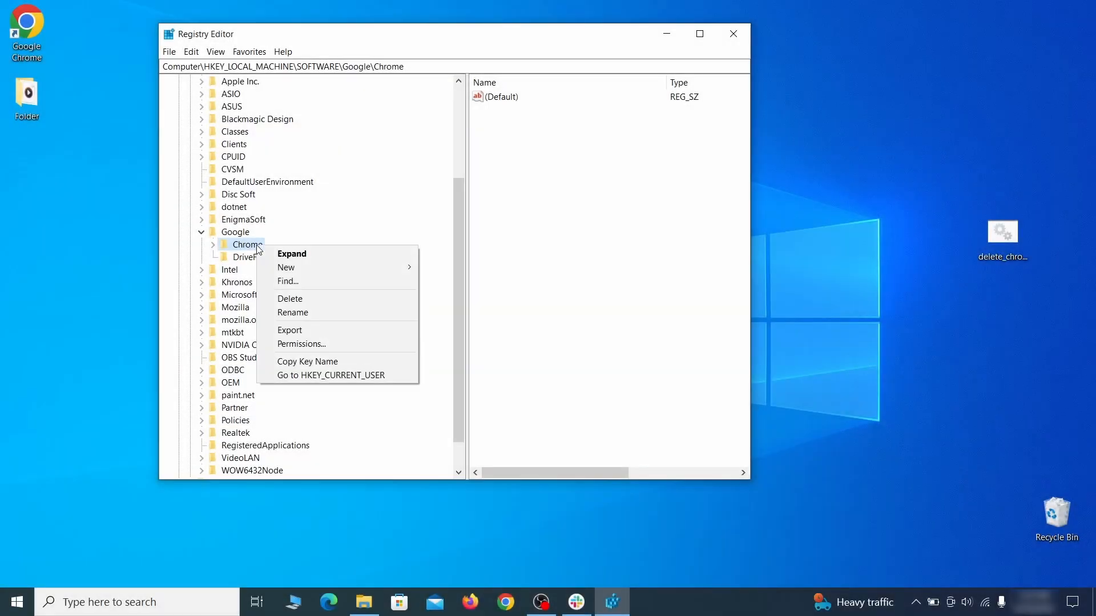
click(289, 297)
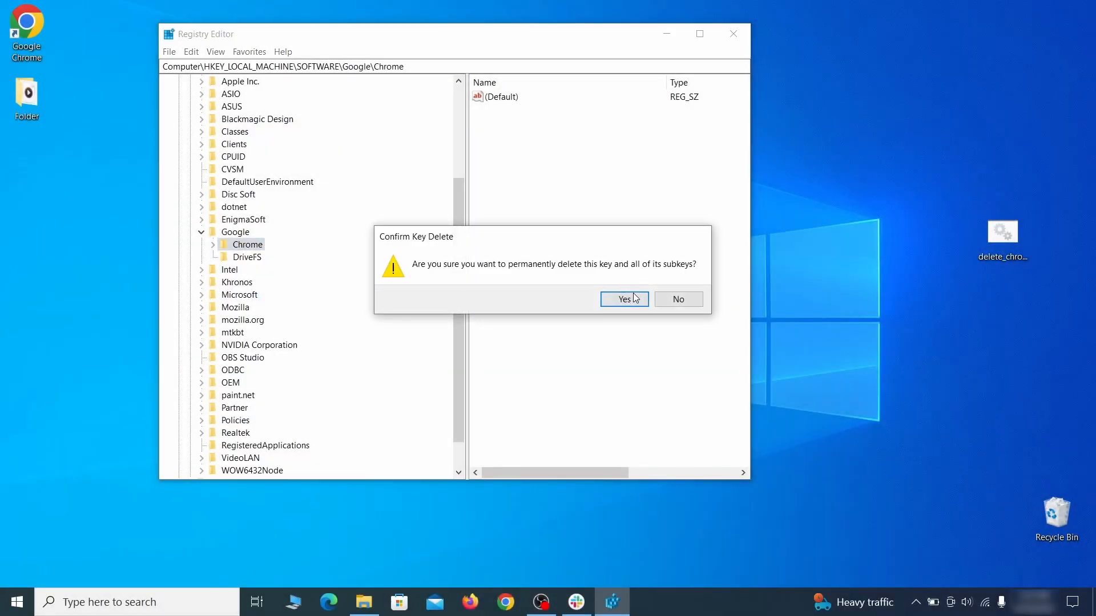
click(623, 299)
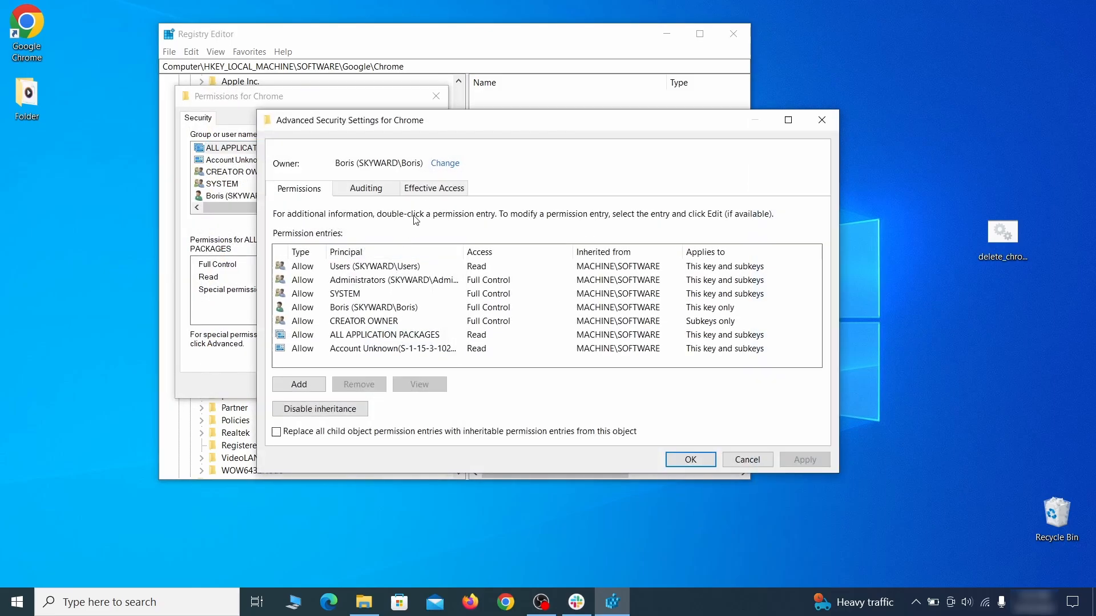
- Set the Chrome key's owner to Everyone and replace permission entries on all child objects
text(eve)
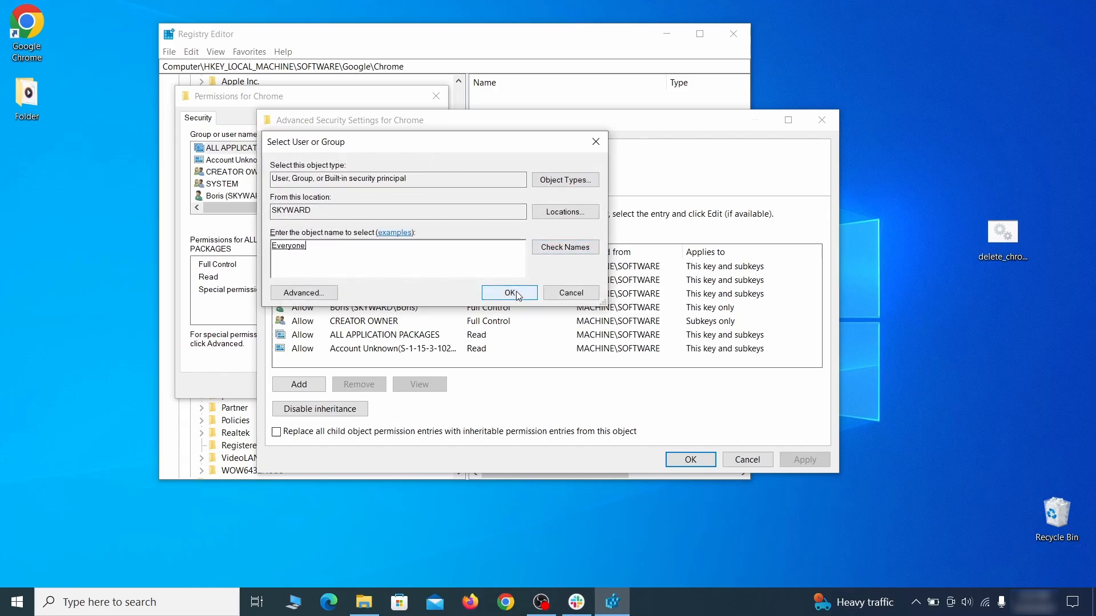
click(509, 294)
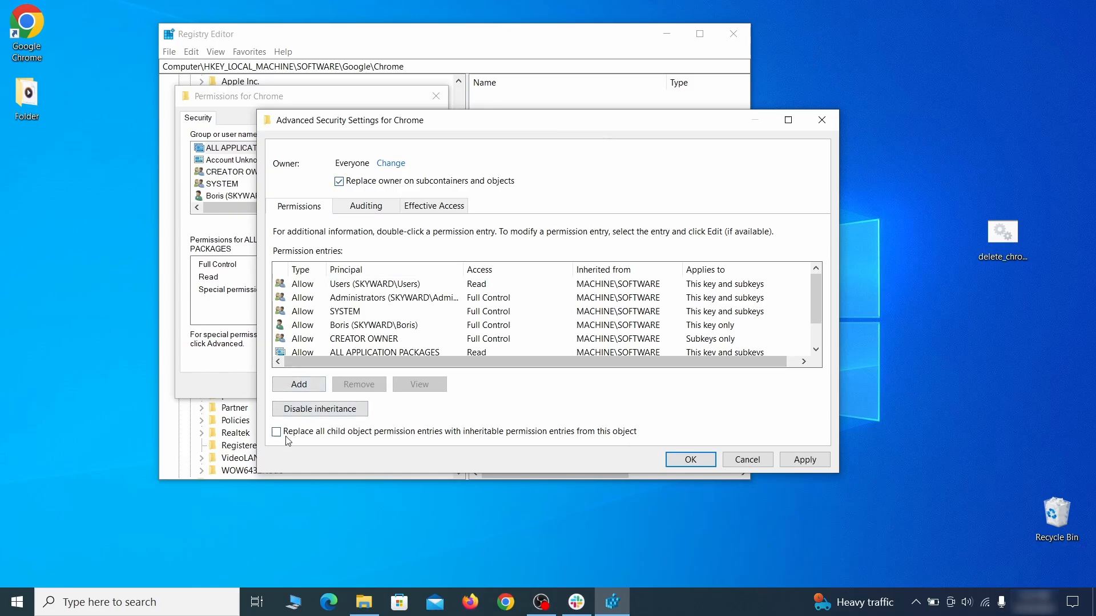
click(276, 432)
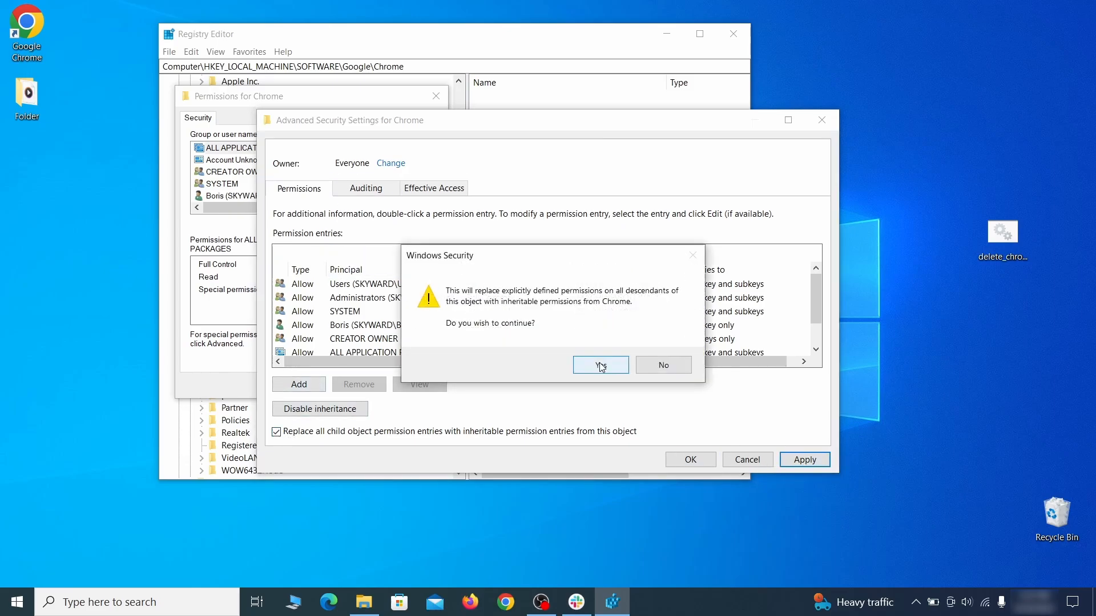
click(599, 365)
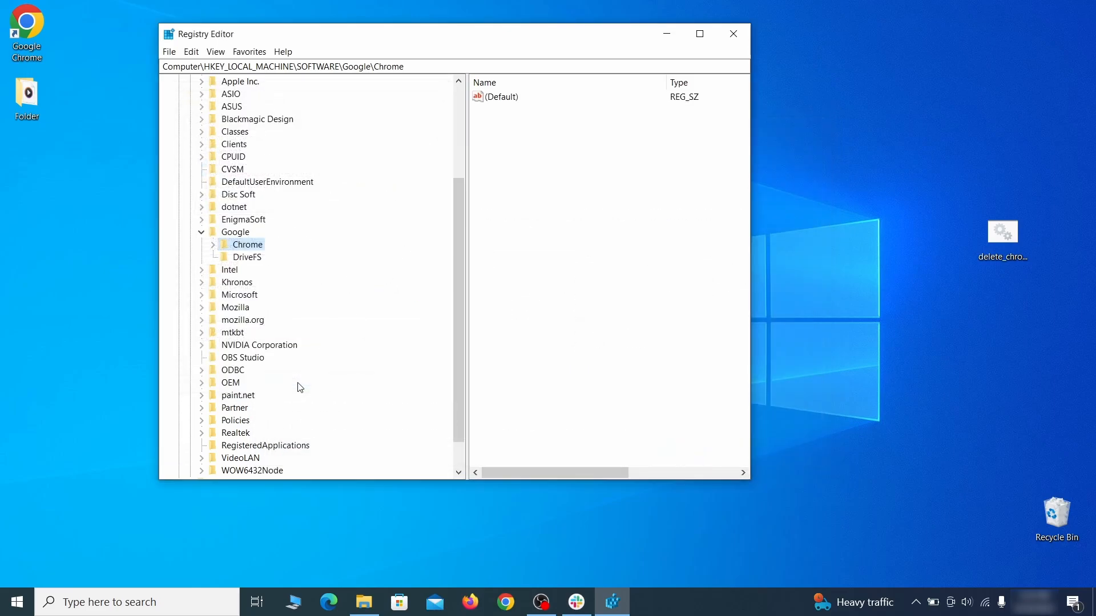
right_click(246, 244)
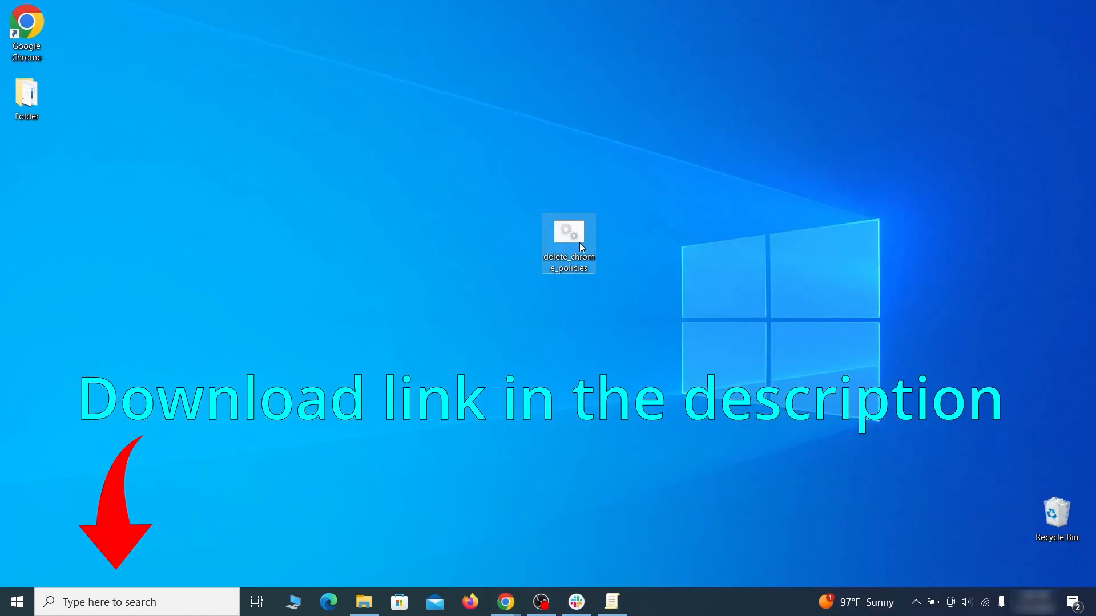
- Run the delete_chrome_policies script from the desktop
double_click(568, 241)
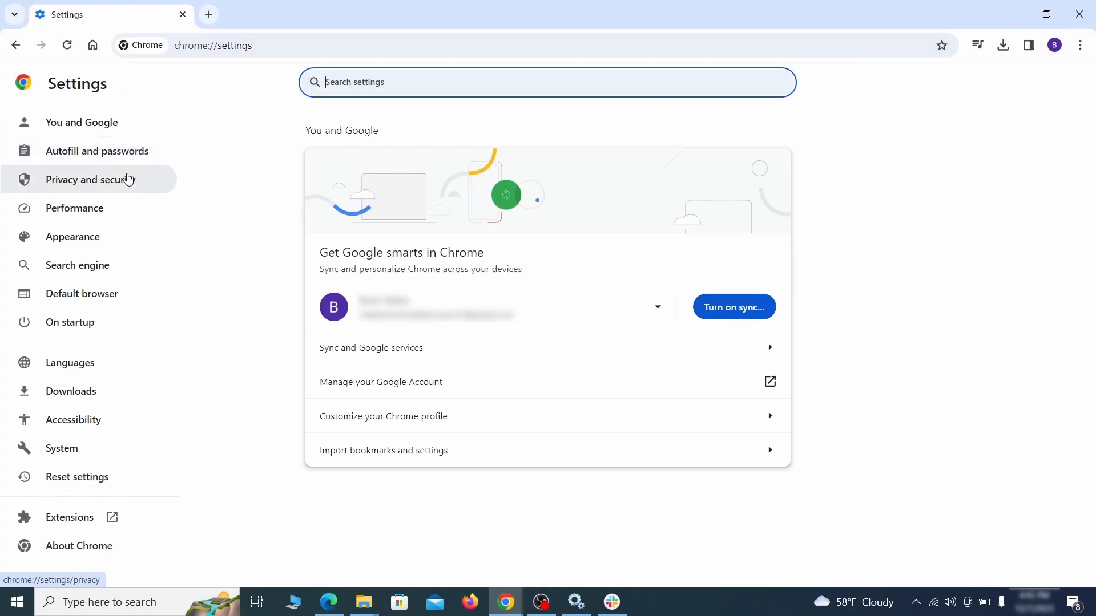
- Remove ExampleRougeURL.com's notification permission and its third-party cookie exception in Site settings
click(90, 180)
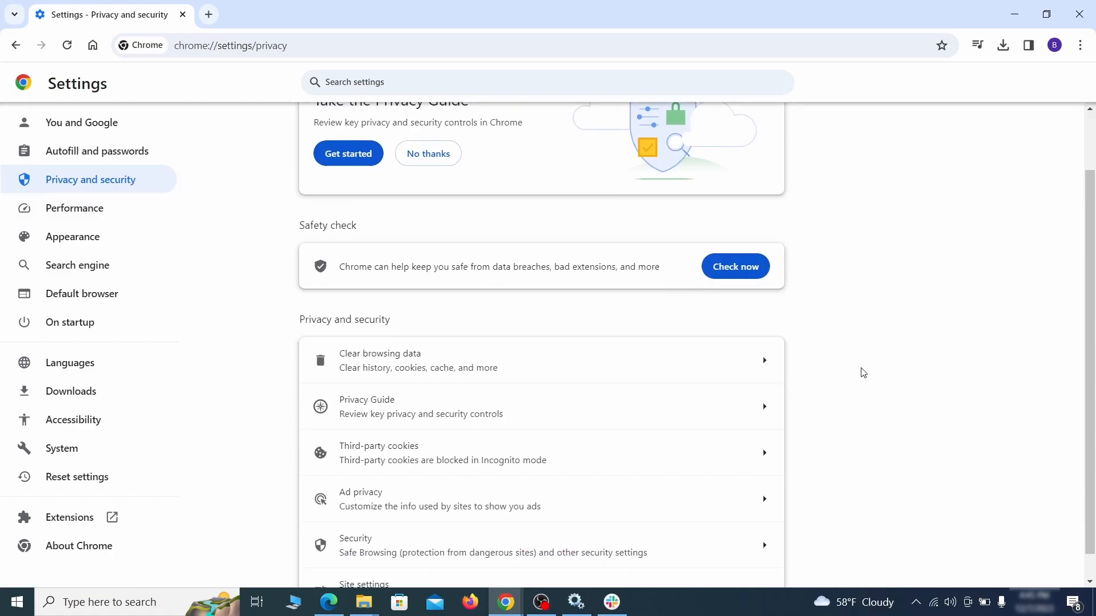
click(379, 360)
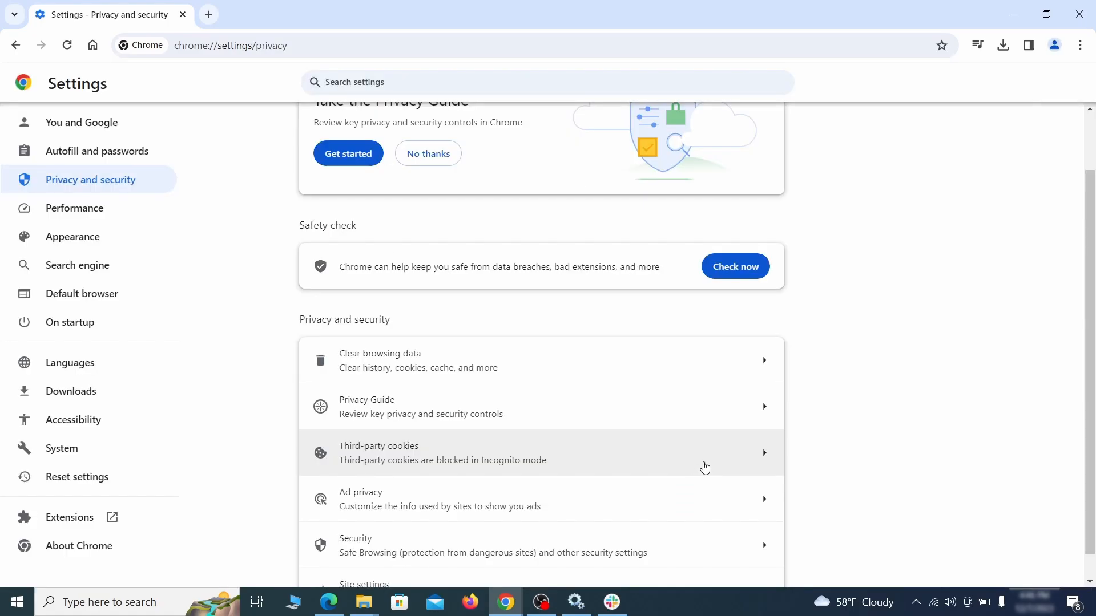
scroll(down, 3)
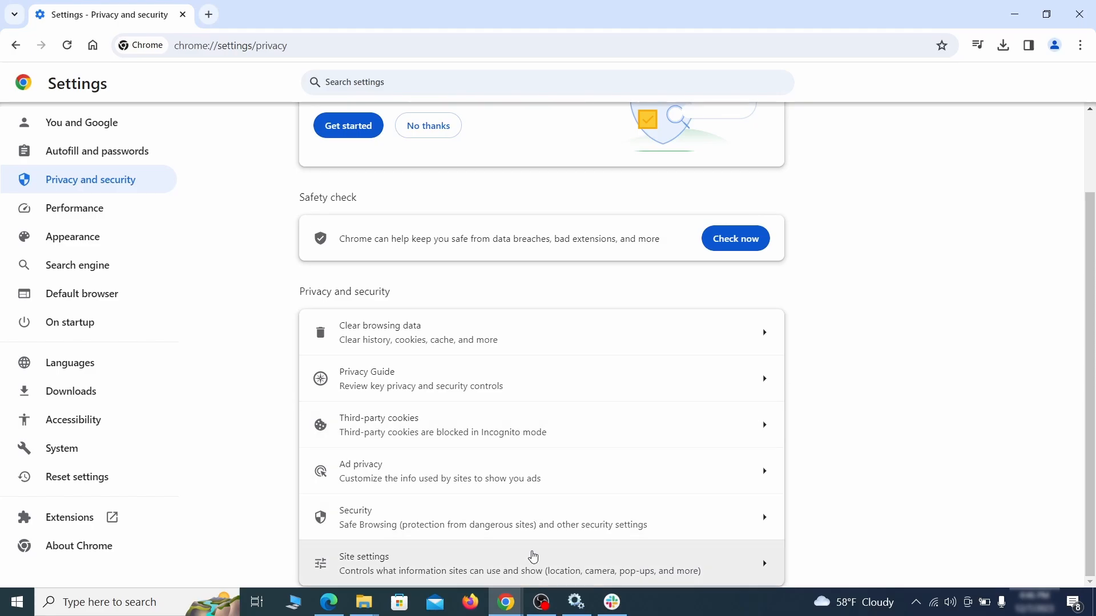
click(533, 563)
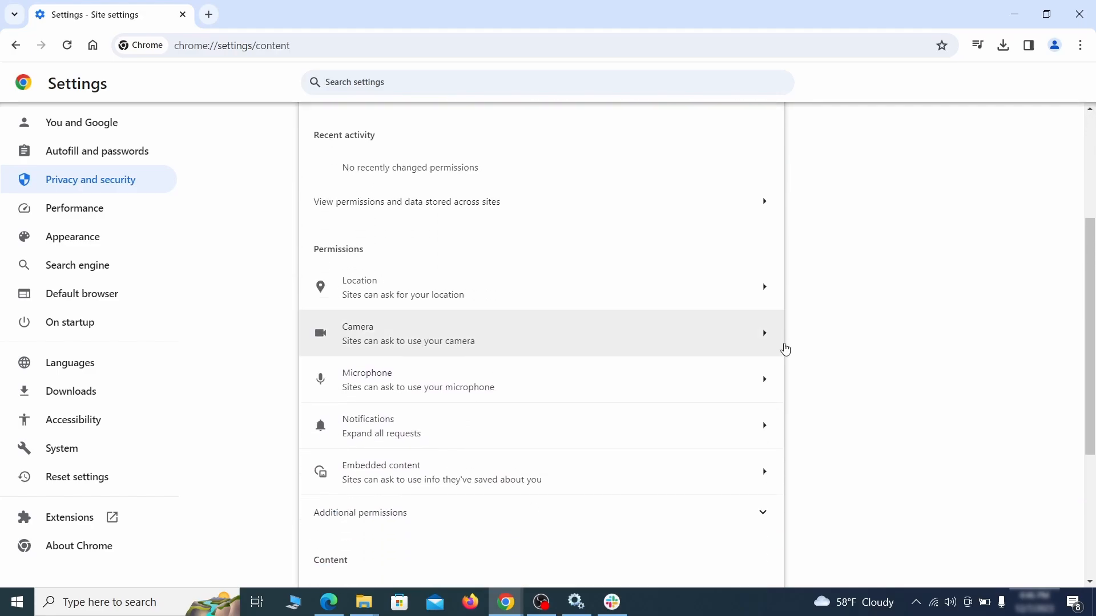
scroll(down, 3)
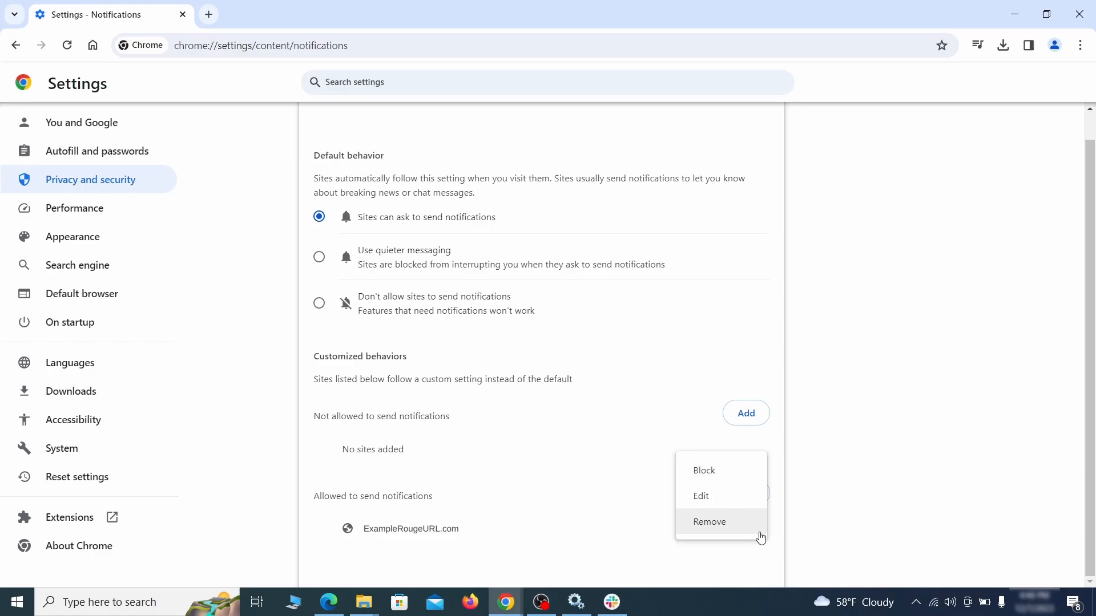
click(16, 46)
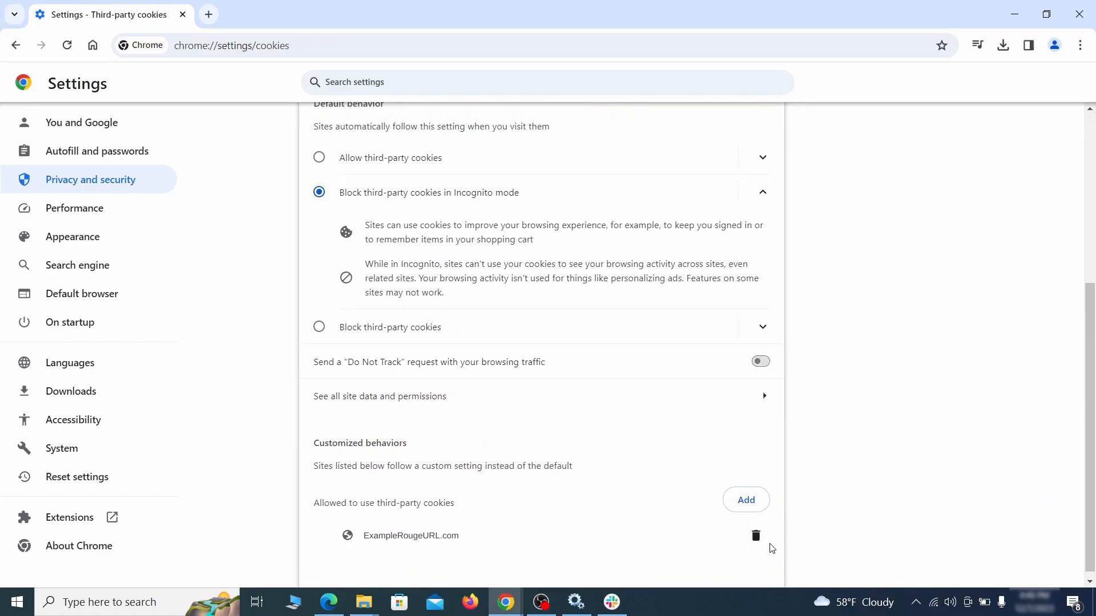
click(72, 236)
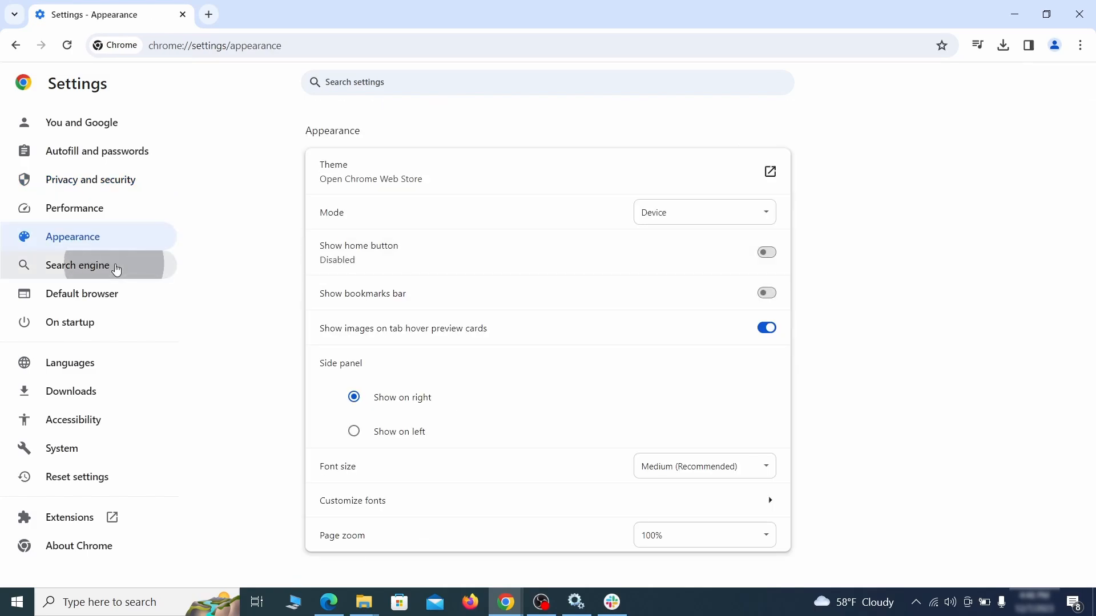
- Switch the address-bar search engine from Yahoo! to Google
click(77, 265)
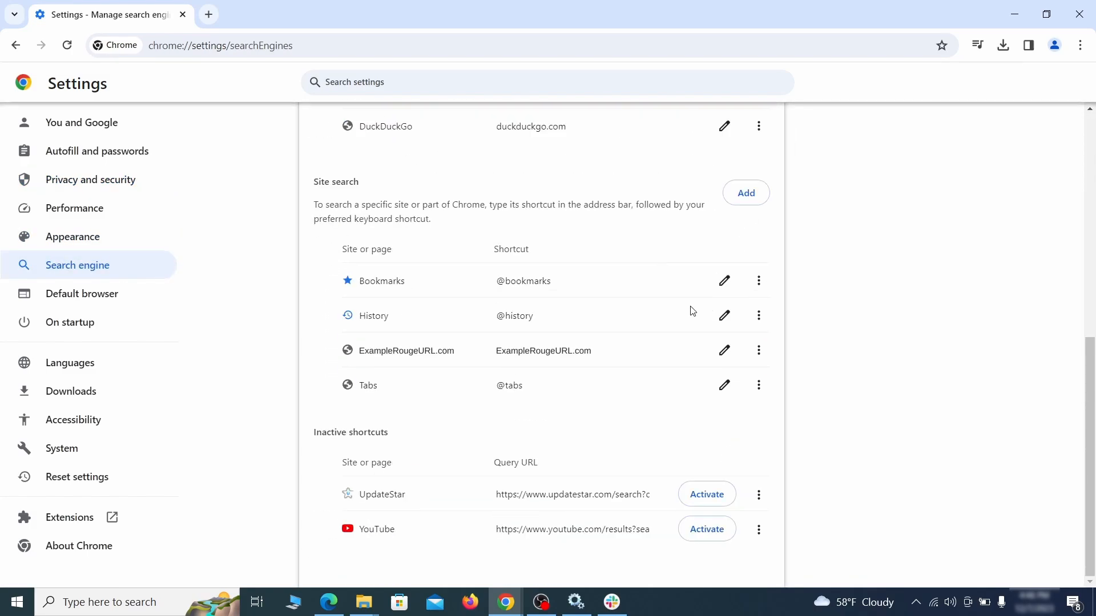
click(758, 351)
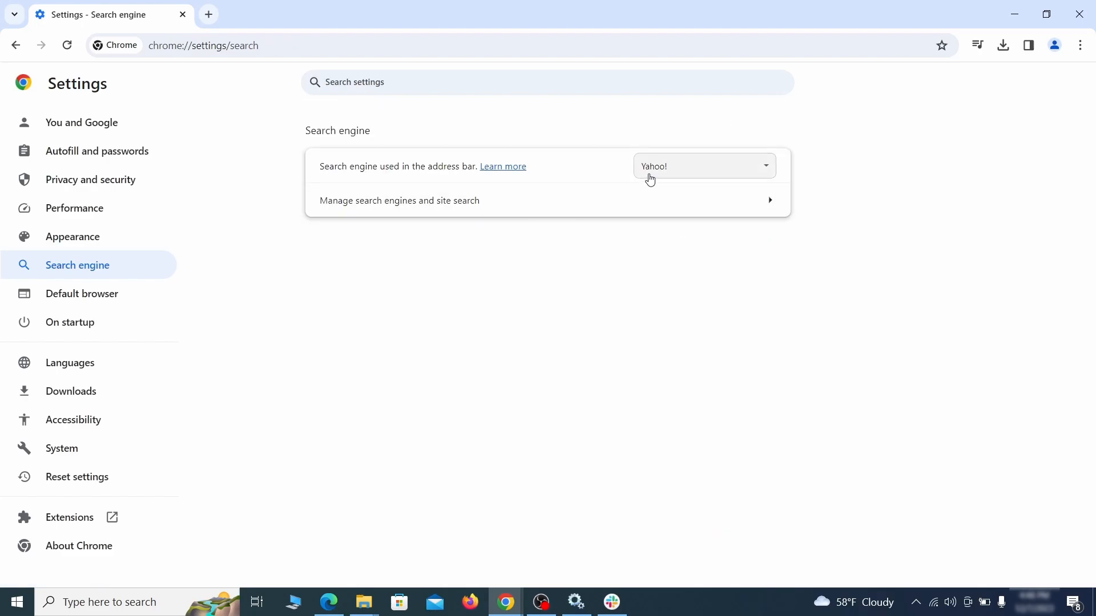
click(702, 165)
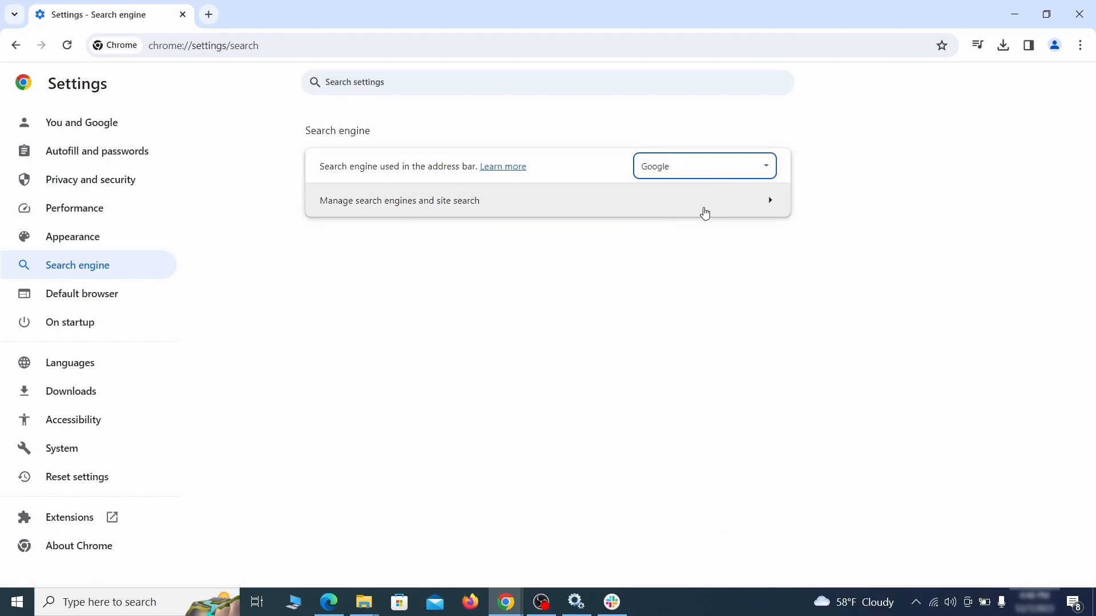
click(69, 322)
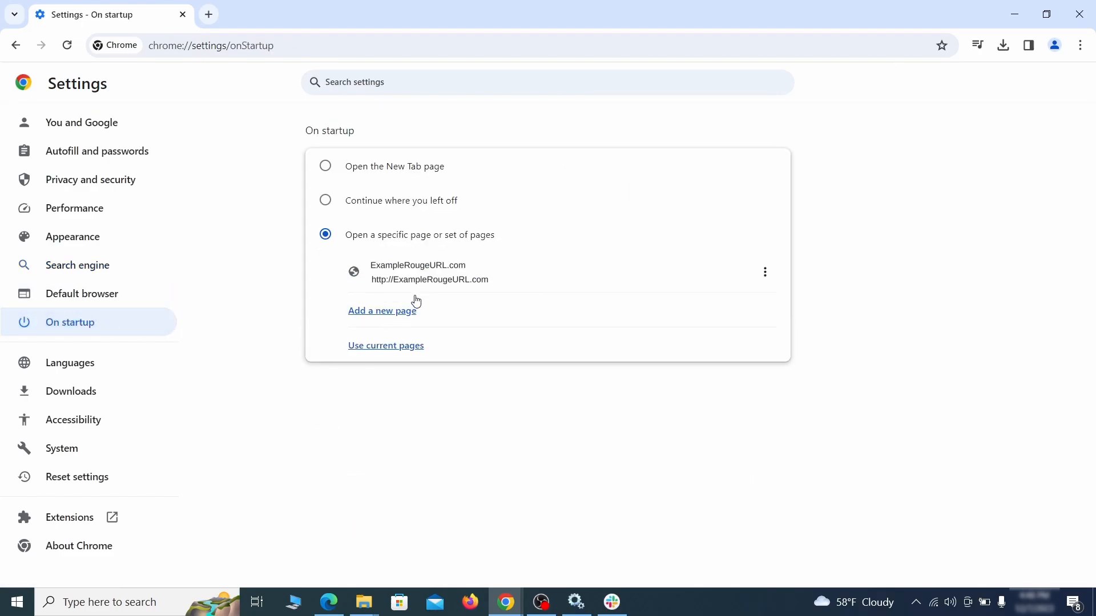
mouse_move(764, 272)
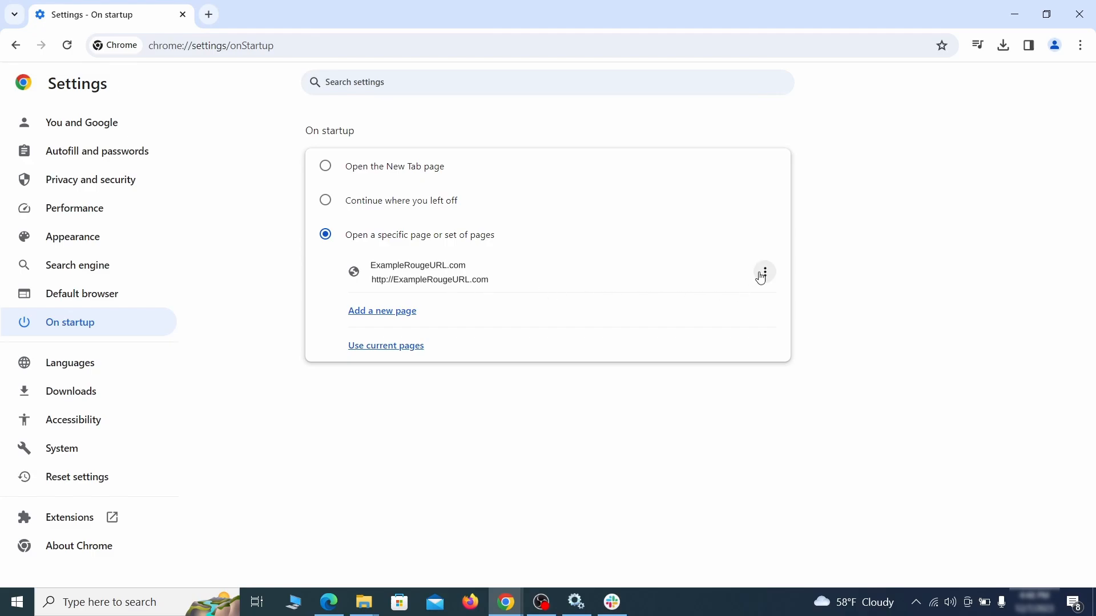
- Remove ExampleRougeURL.com from the On startup pages so the New Tab page opens
click(763, 272)
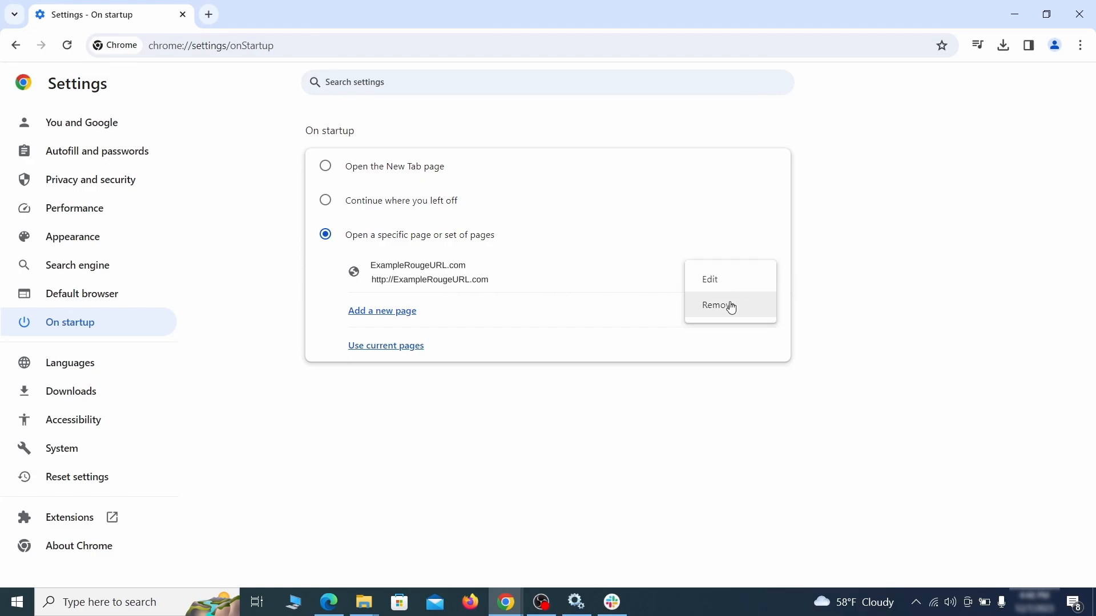
click(717, 305)
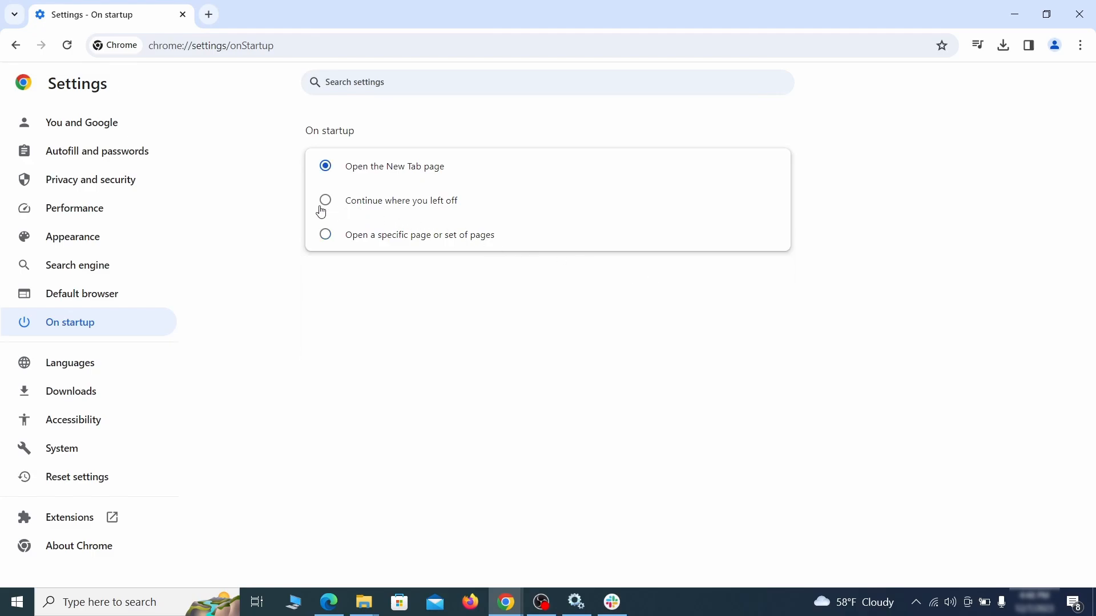